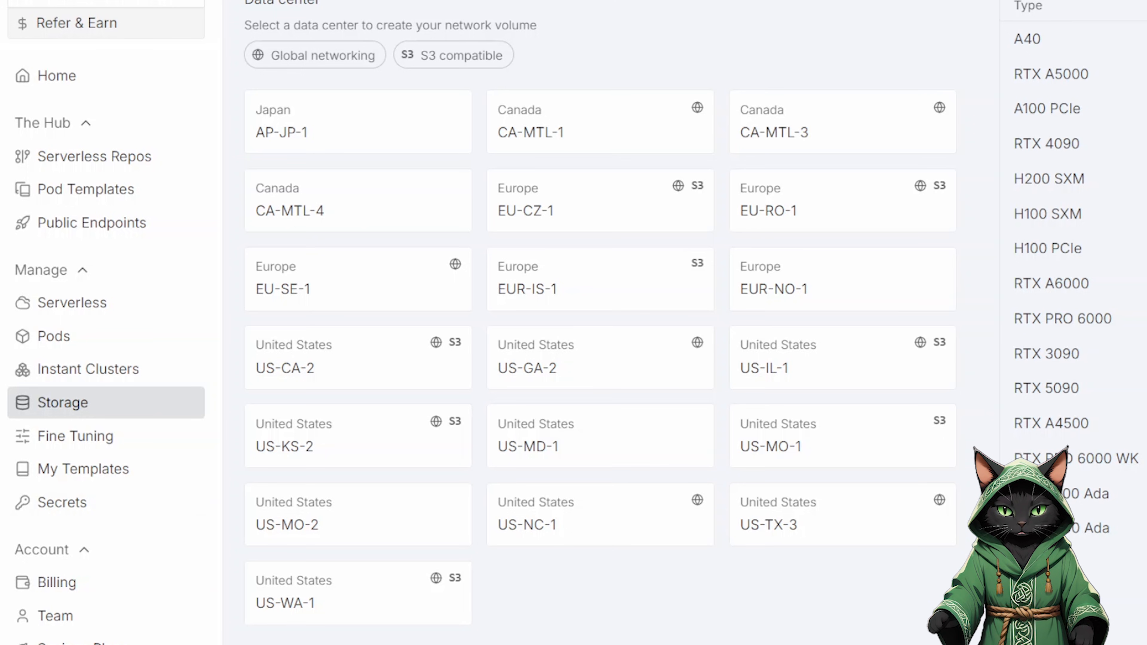
mouse_move(577, 416)
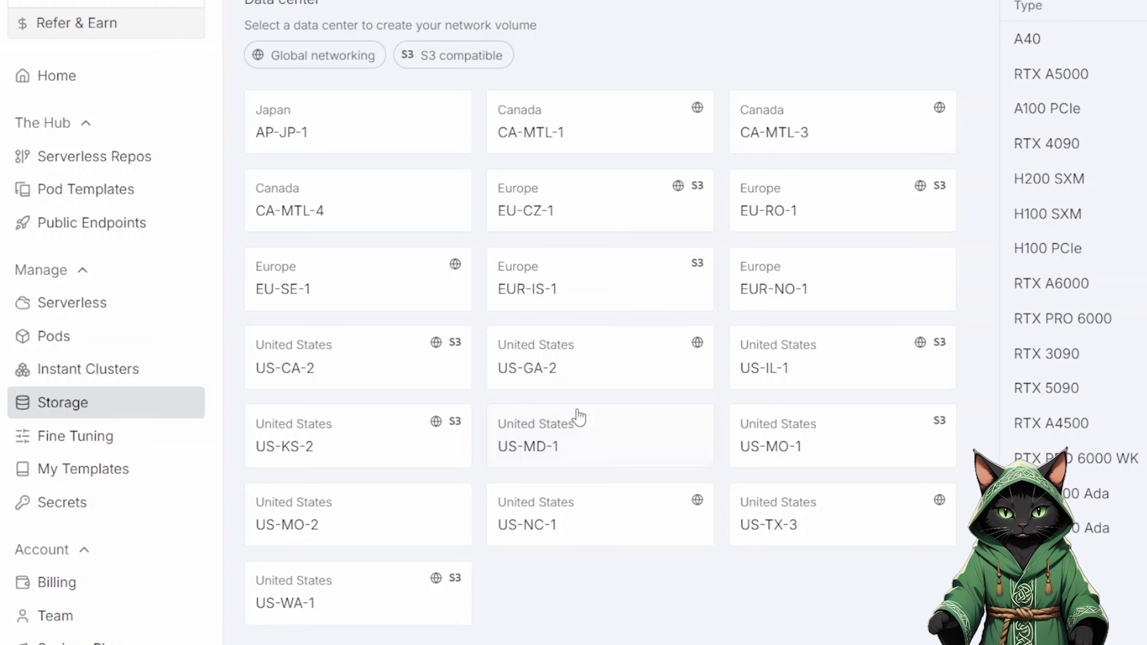
- Choose the EUR-IS-1 data centre, name the volume Cat_Lover and set it to 500 GB
click(599, 279)
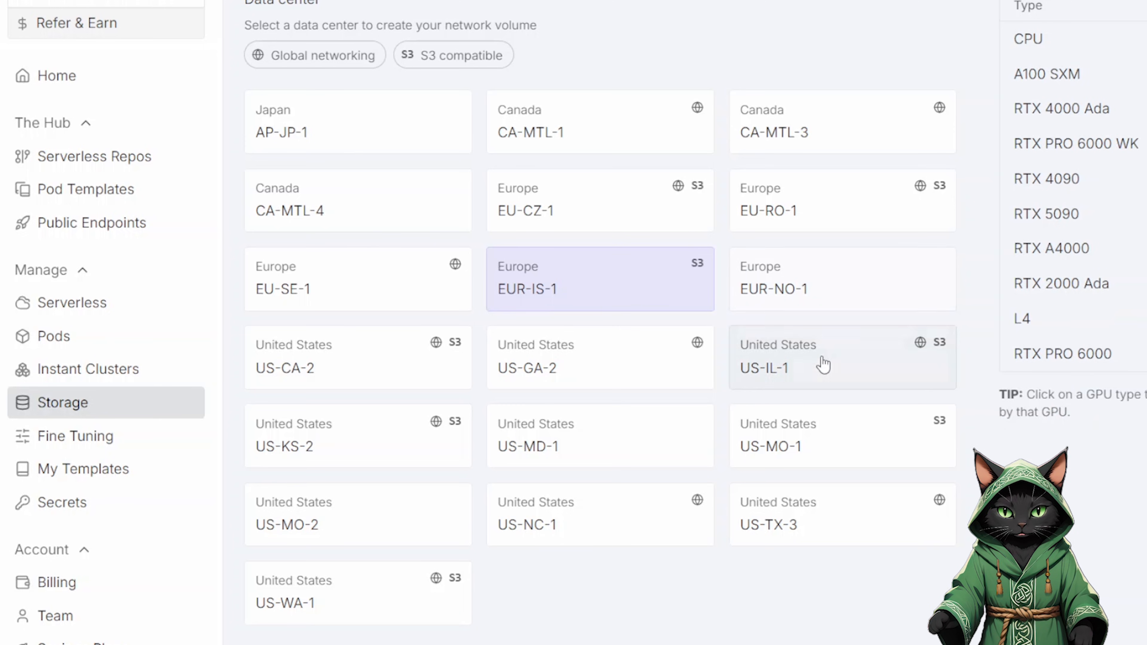
scroll(down, 3)
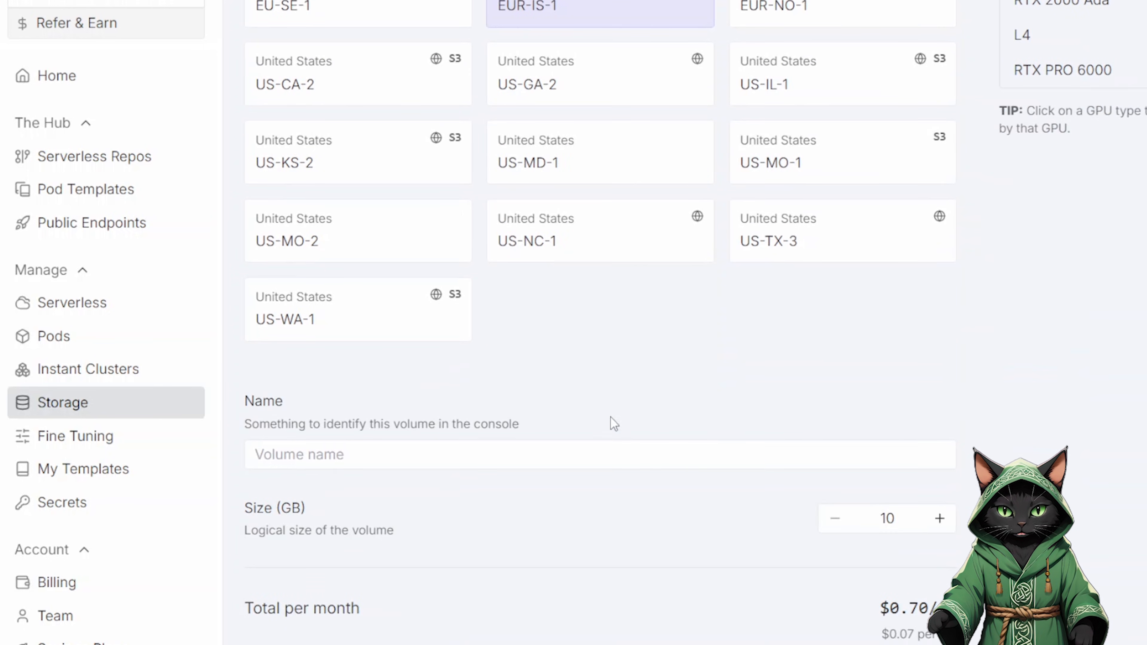
text(Cat_Lover)
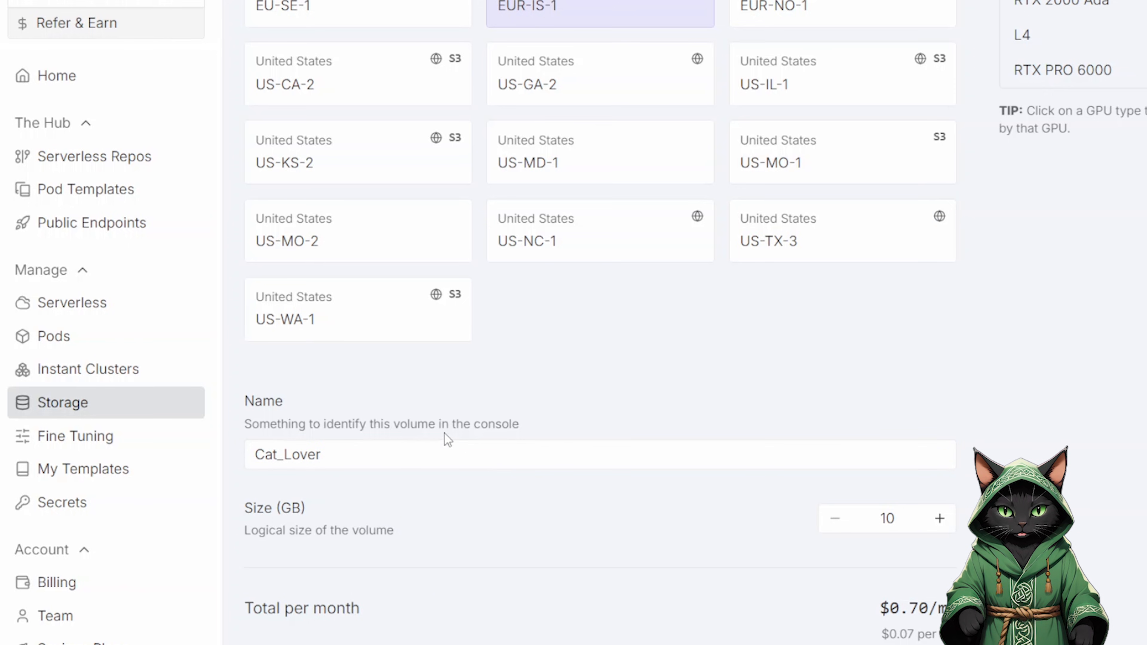
mouse_move(812, 541)
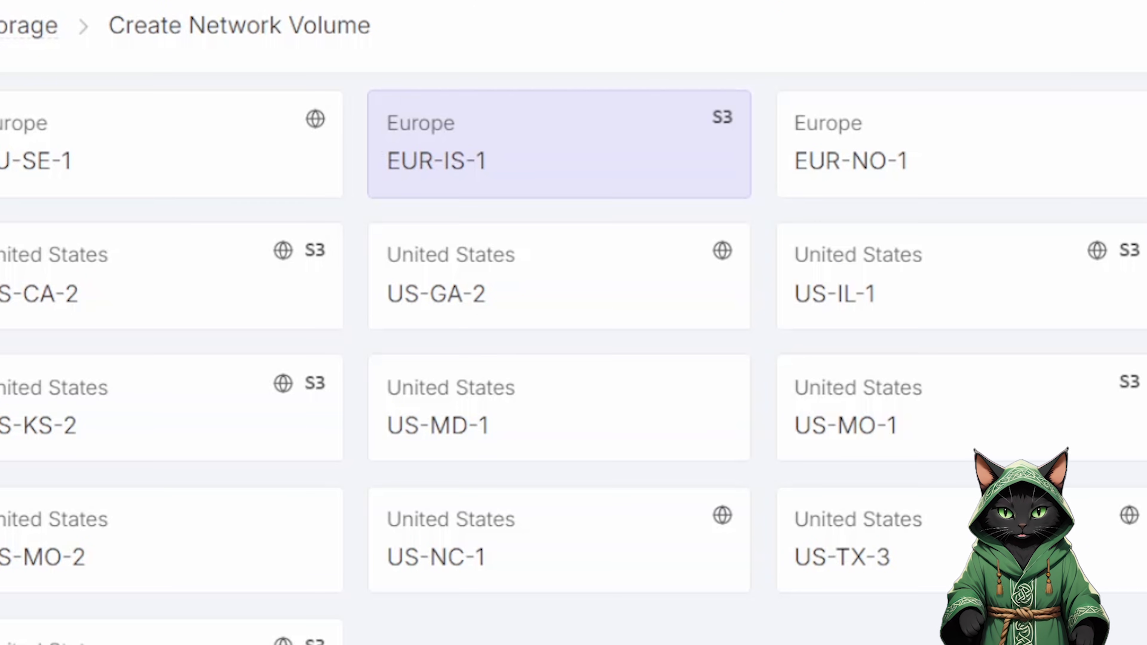
scroll(down, 3)
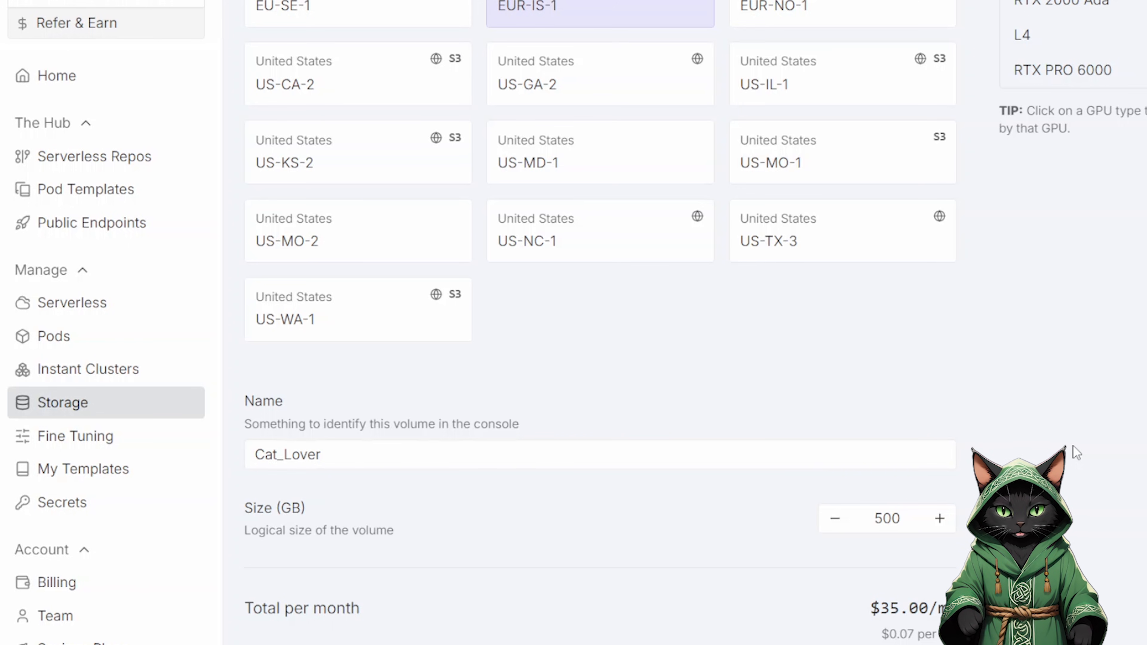
mouse_move(1076, 452)
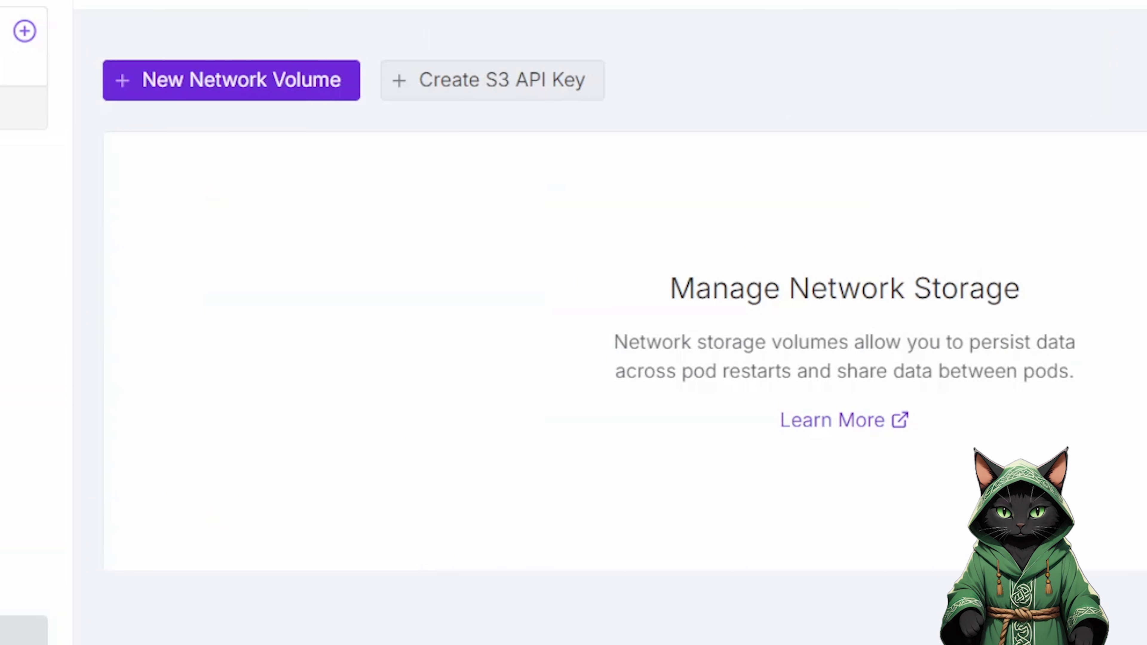
- Deploy an RTX 5090 pod on the Cat_Lover volume and reach its instance options
click(52, 336)
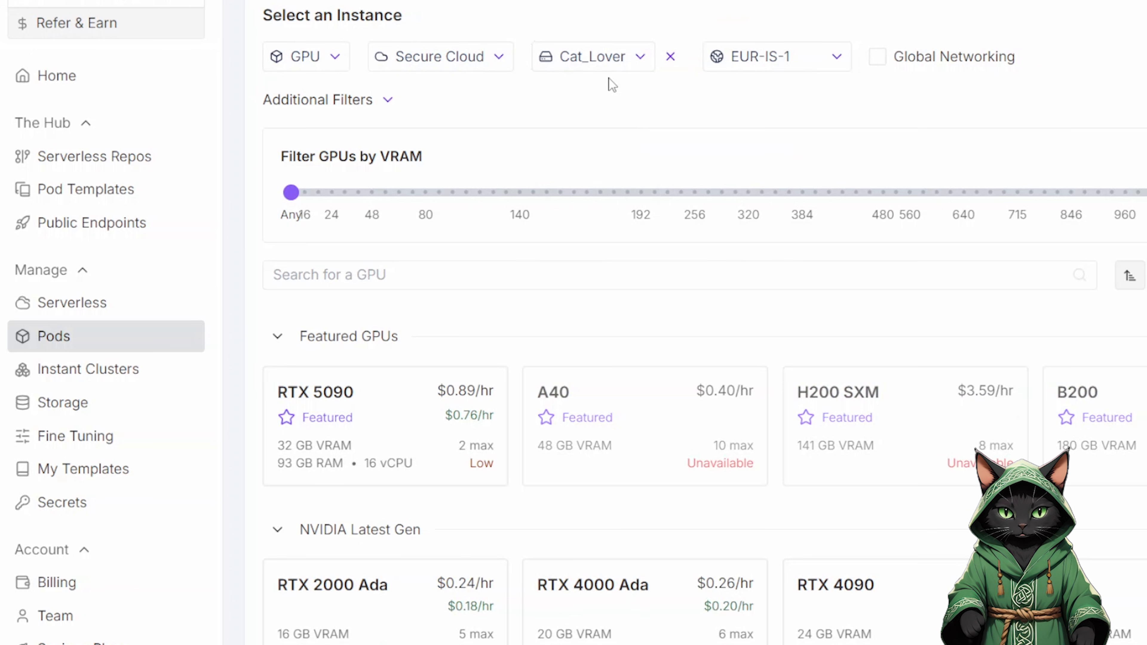
mouse_move(848, 94)
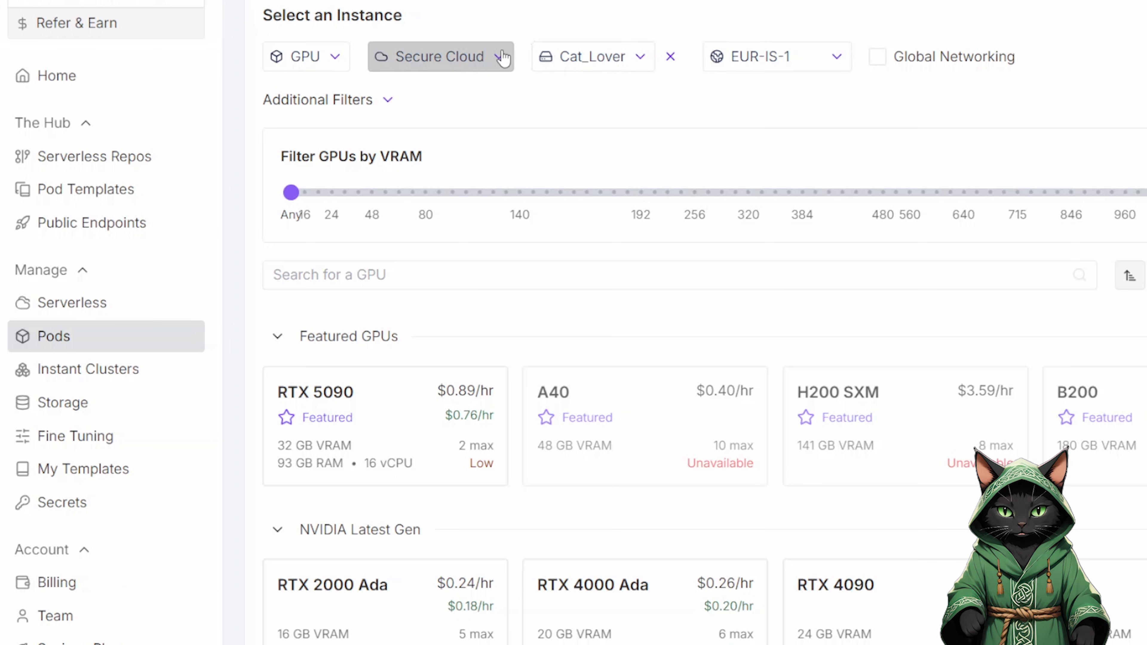
mouse_move(495, 112)
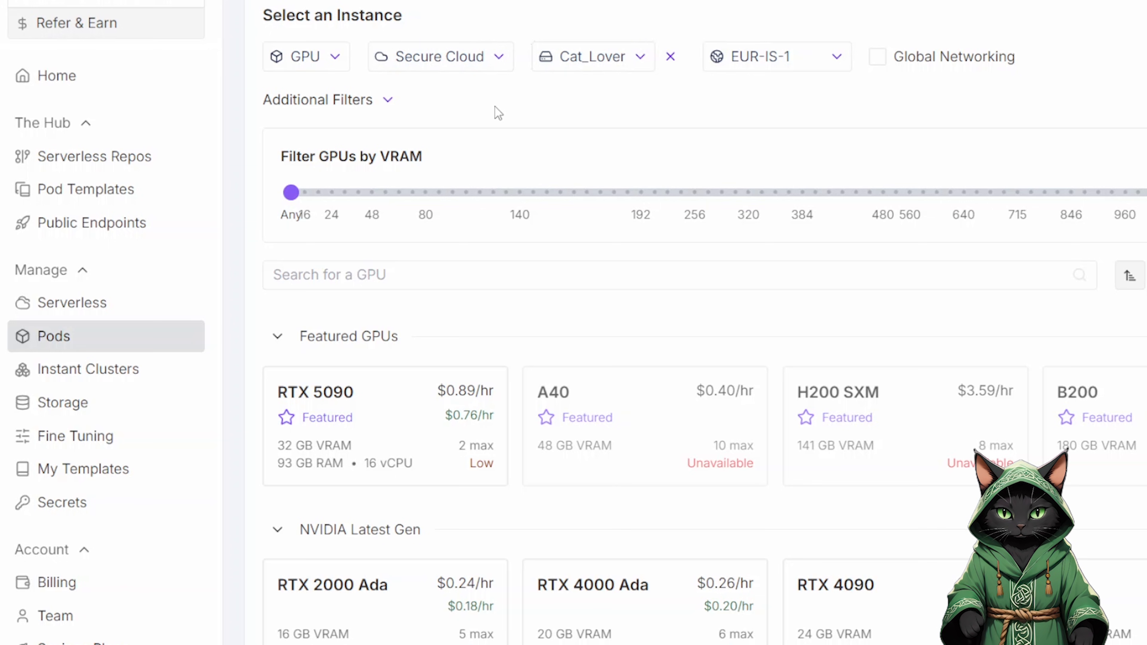
mouse_move(596, 105)
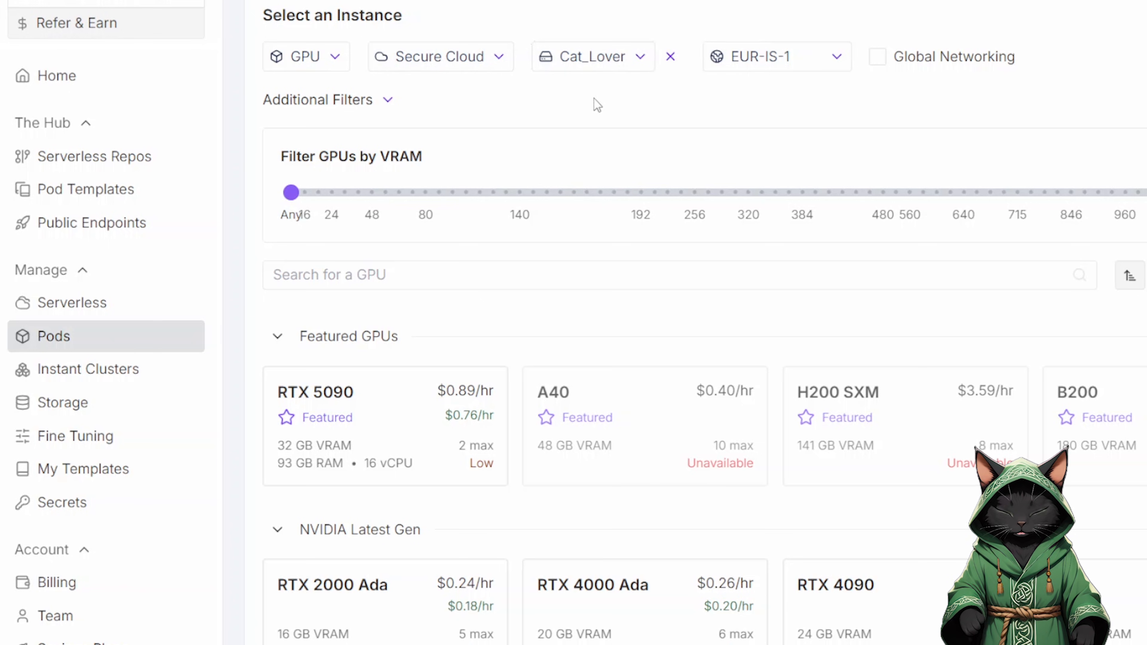
mouse_move(513, 115)
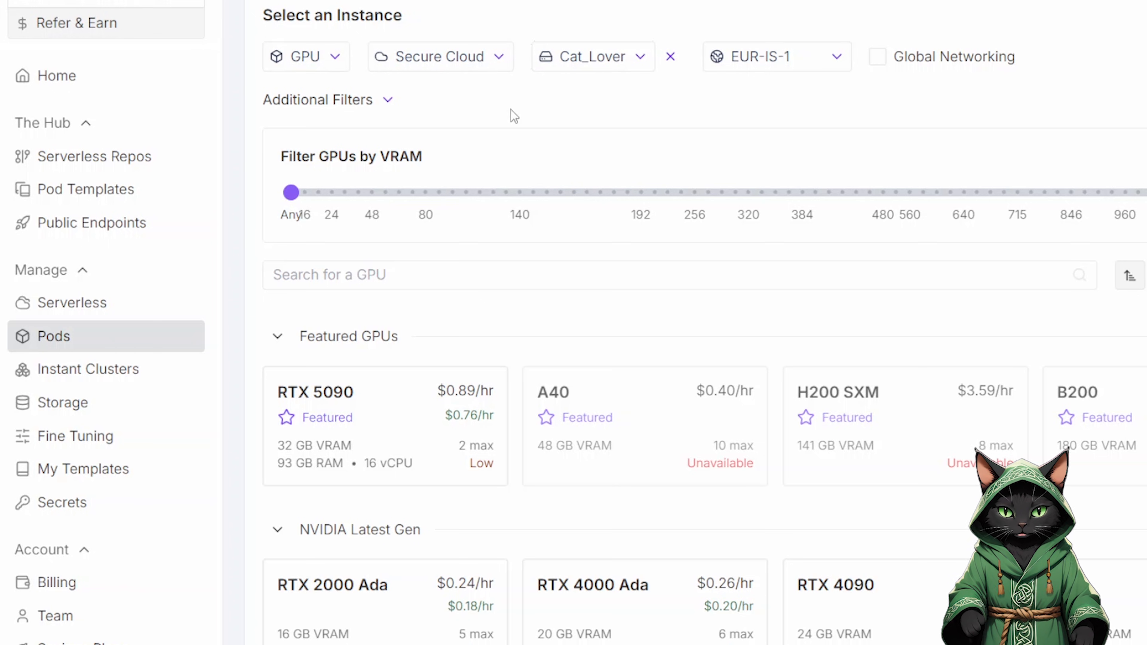
mouse_move(1133, 180)
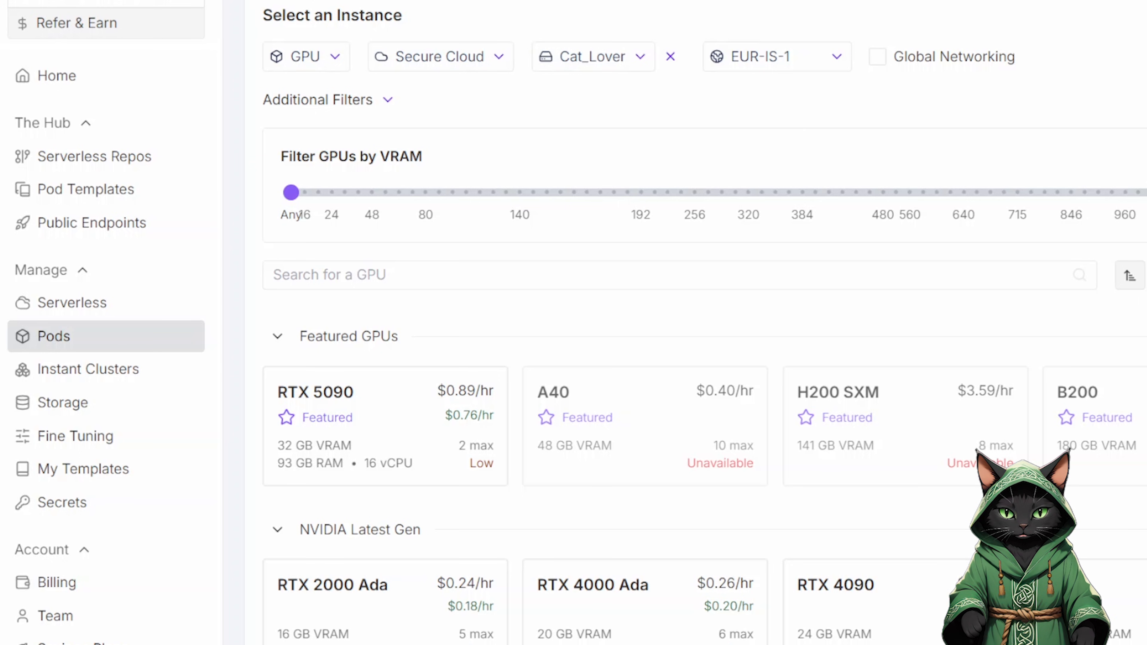
scroll(down, 3)
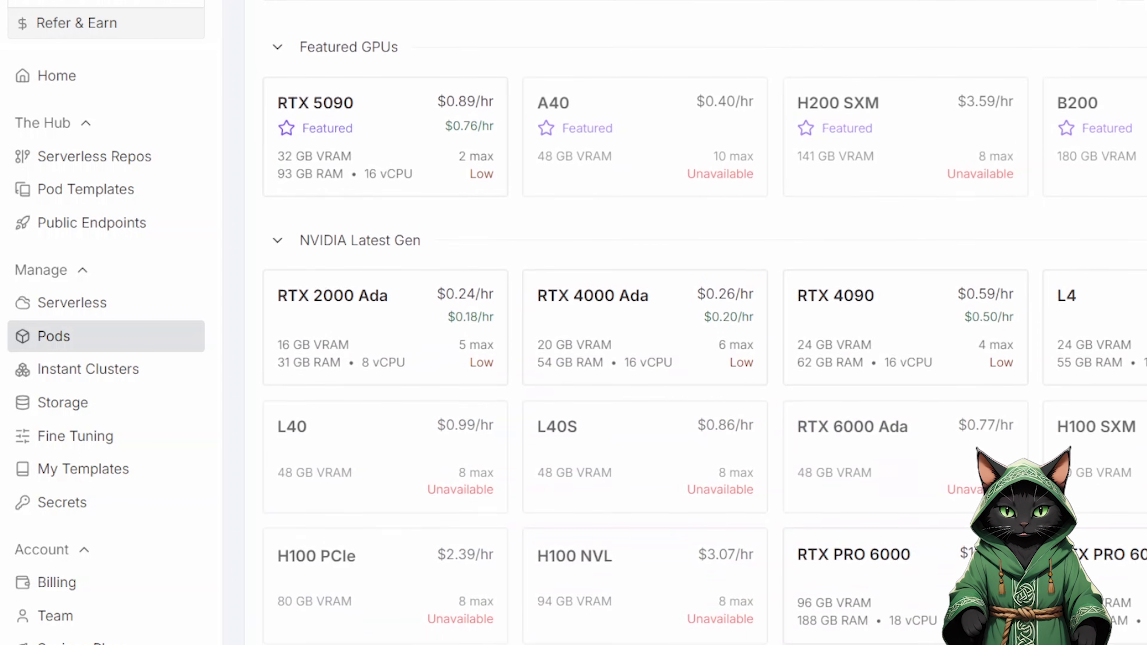
scroll(down, 3)
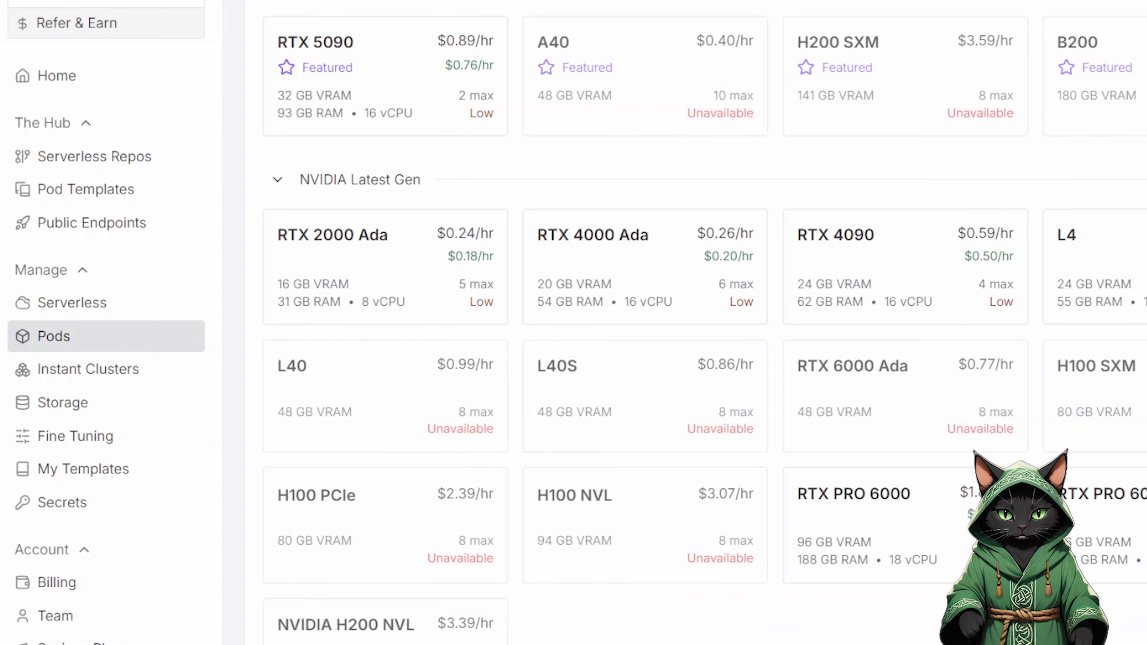
mouse_move(365, 206)
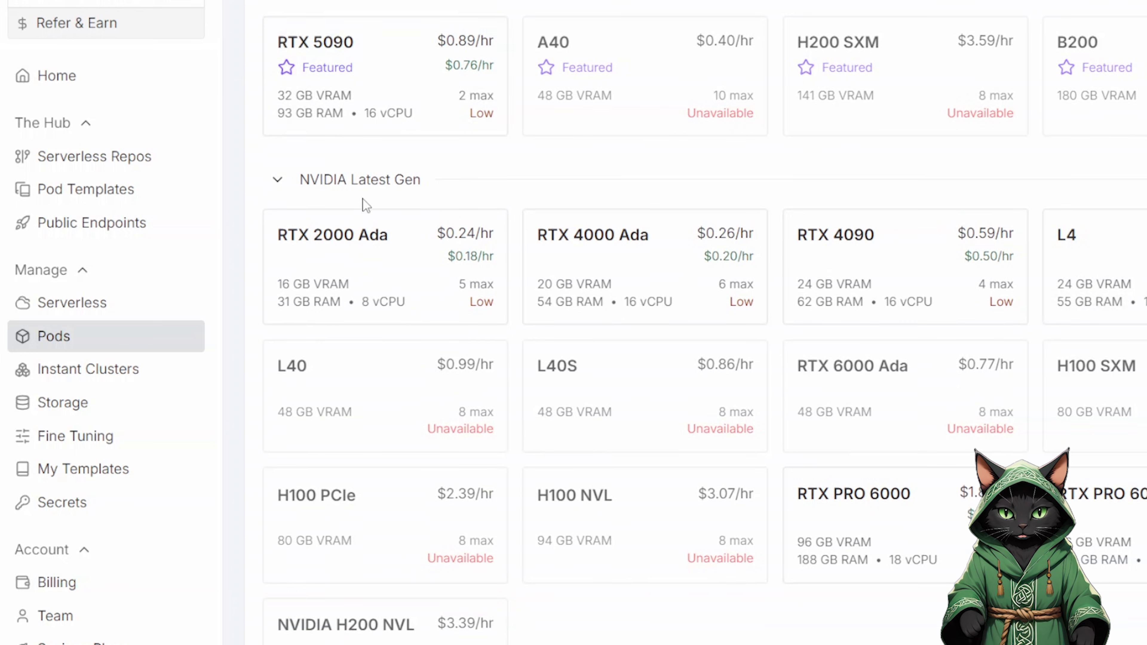
mouse_move(341, 59)
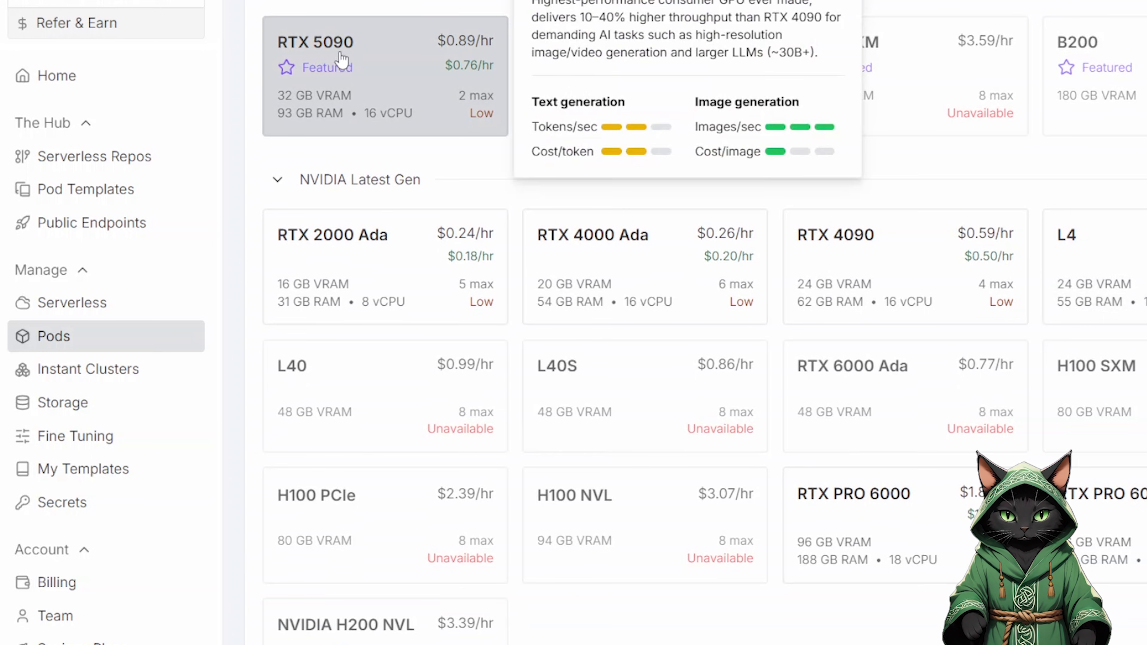
scroll(down, 3)
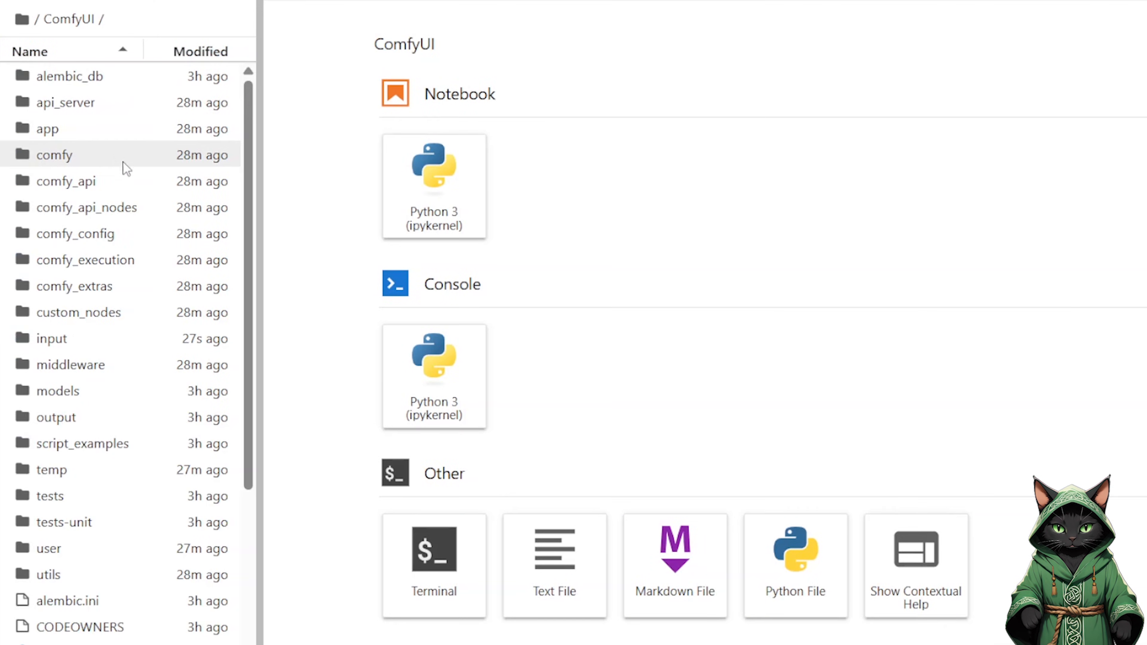
mouse_move(102, 50)
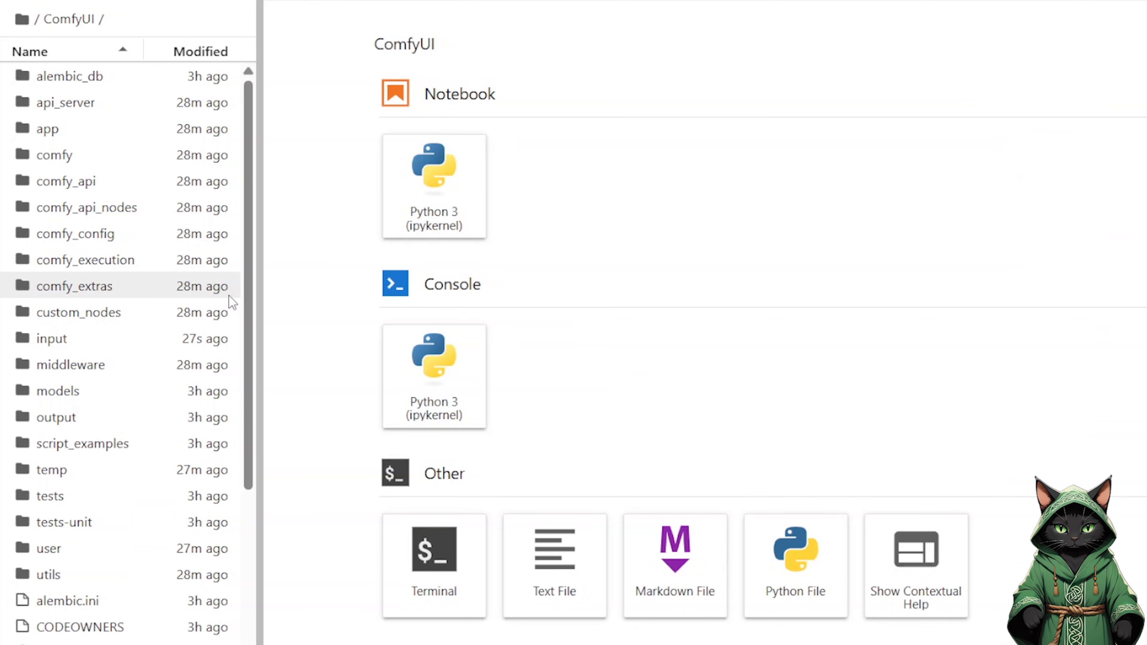
- Extract the druidcat scripts zip and enter the druidcat_scripts folder listing the workflow directories
scroll(down, 3)
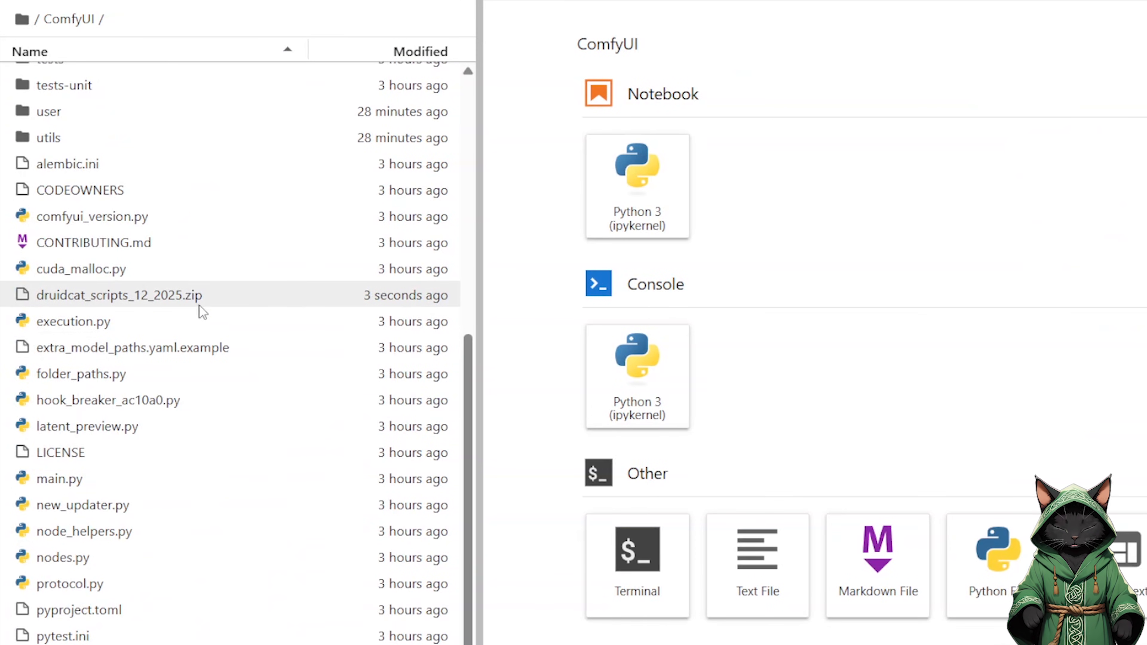
mouse_move(212, 301)
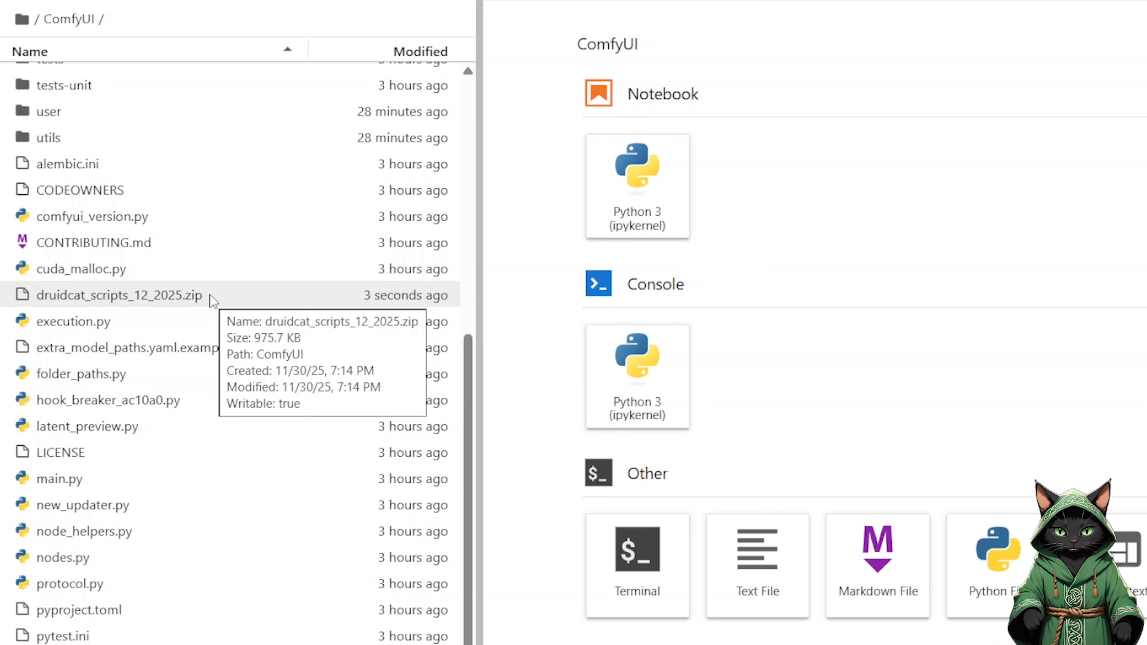
mouse_move(217, 316)
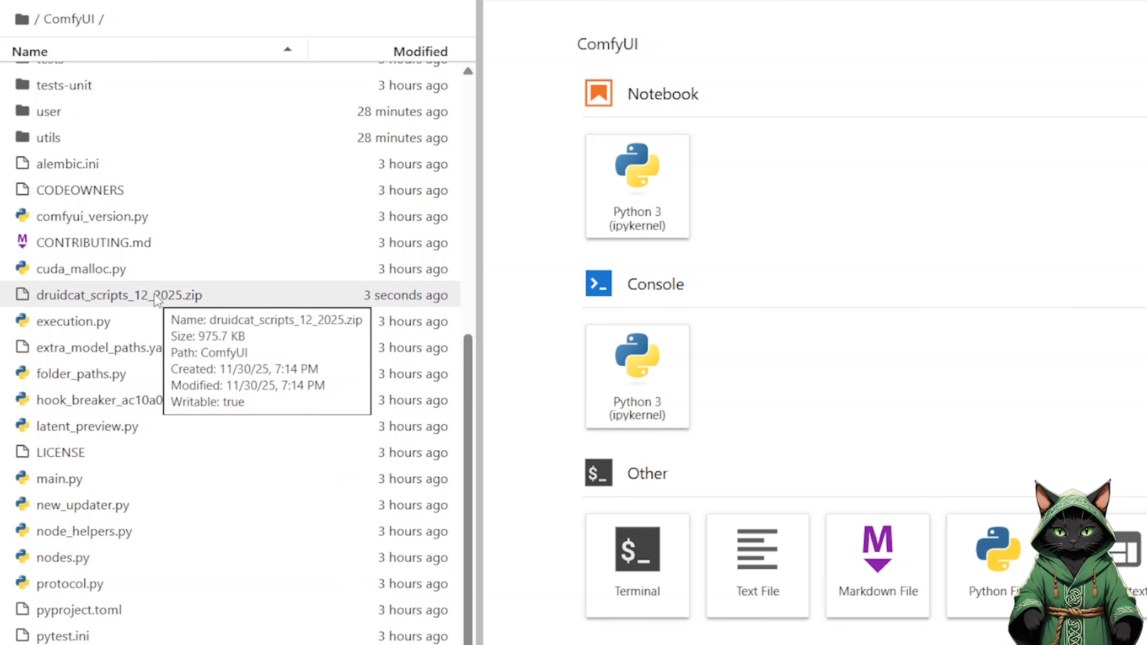
right_click(119, 294)
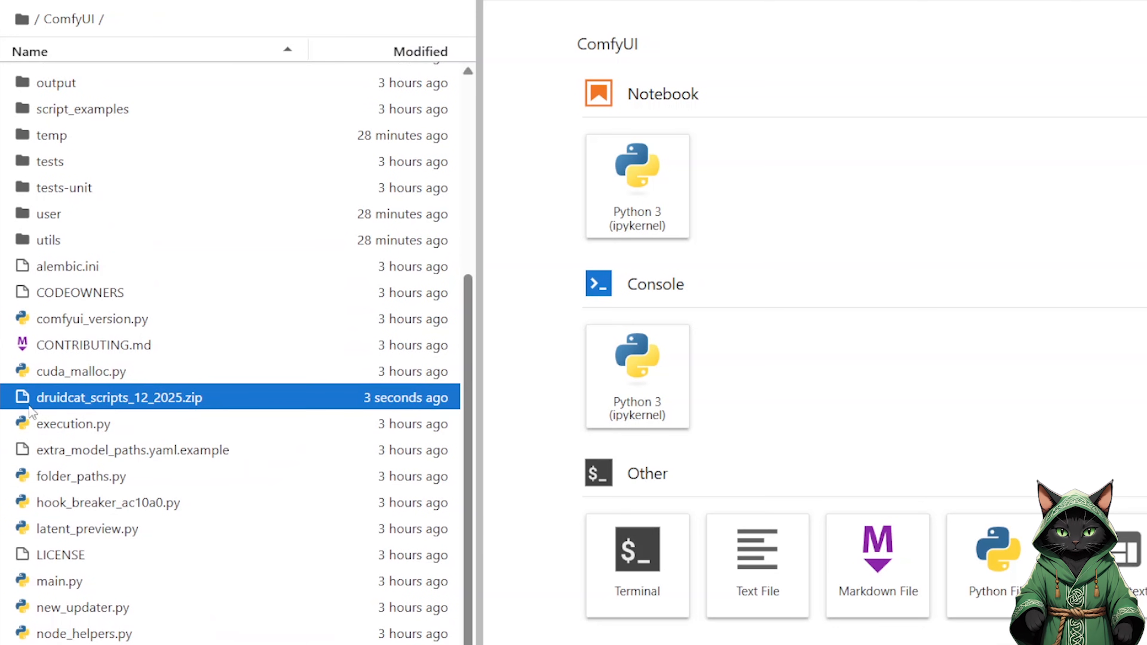
scroll(up, 3)
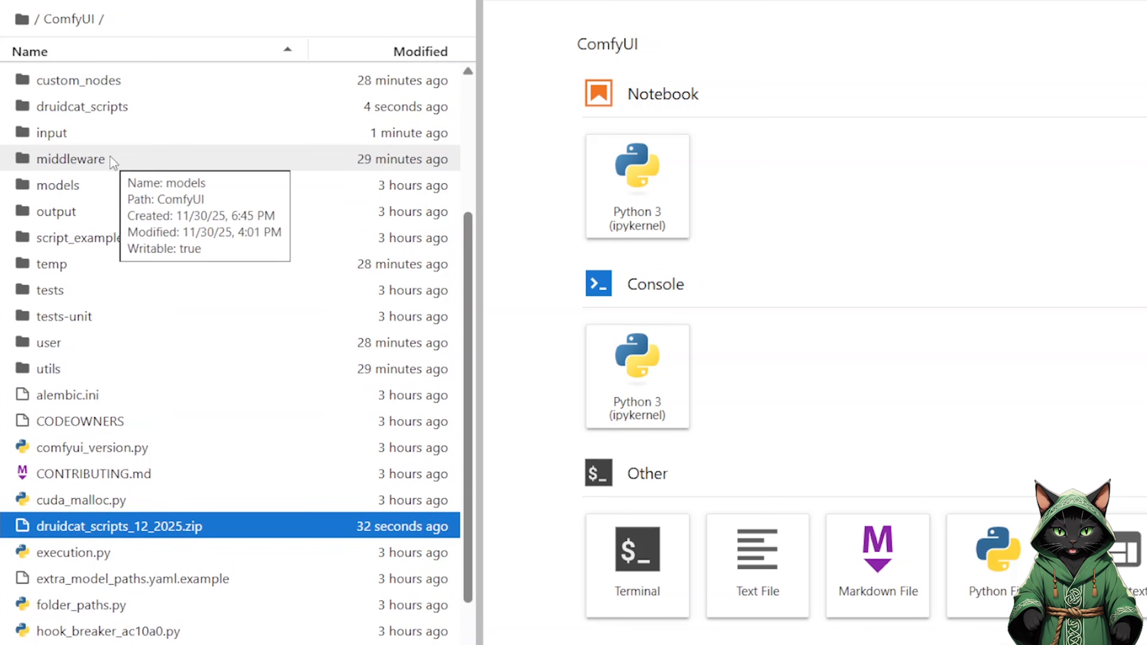
double_click(82, 107)
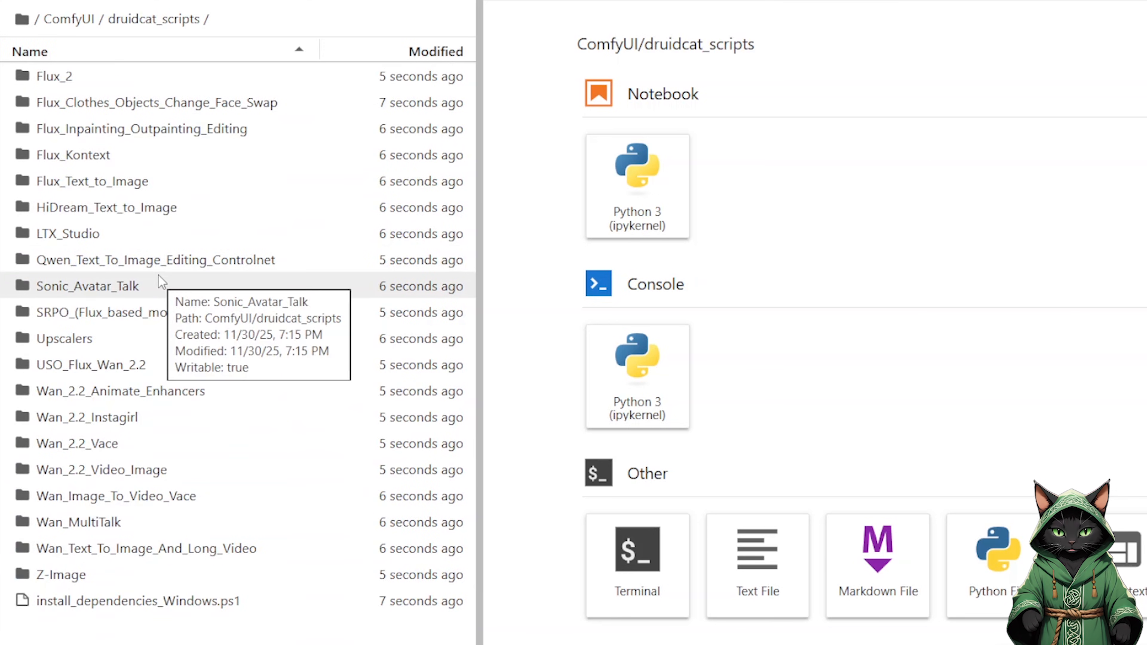
mouse_move(202, 400)
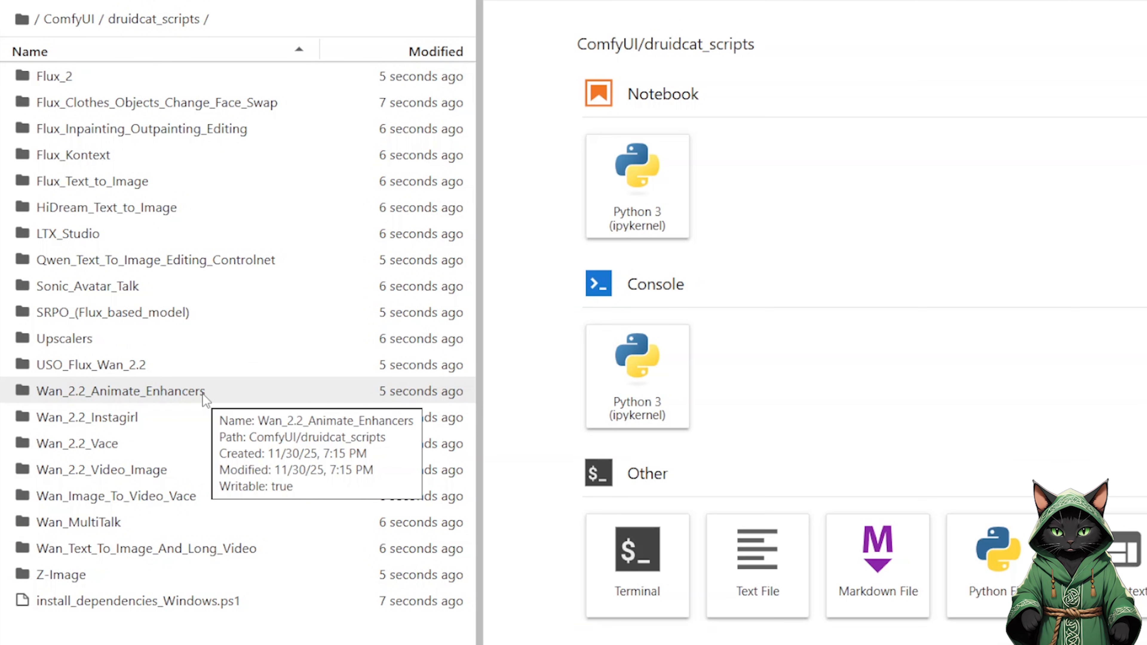
mouse_move(76, 444)
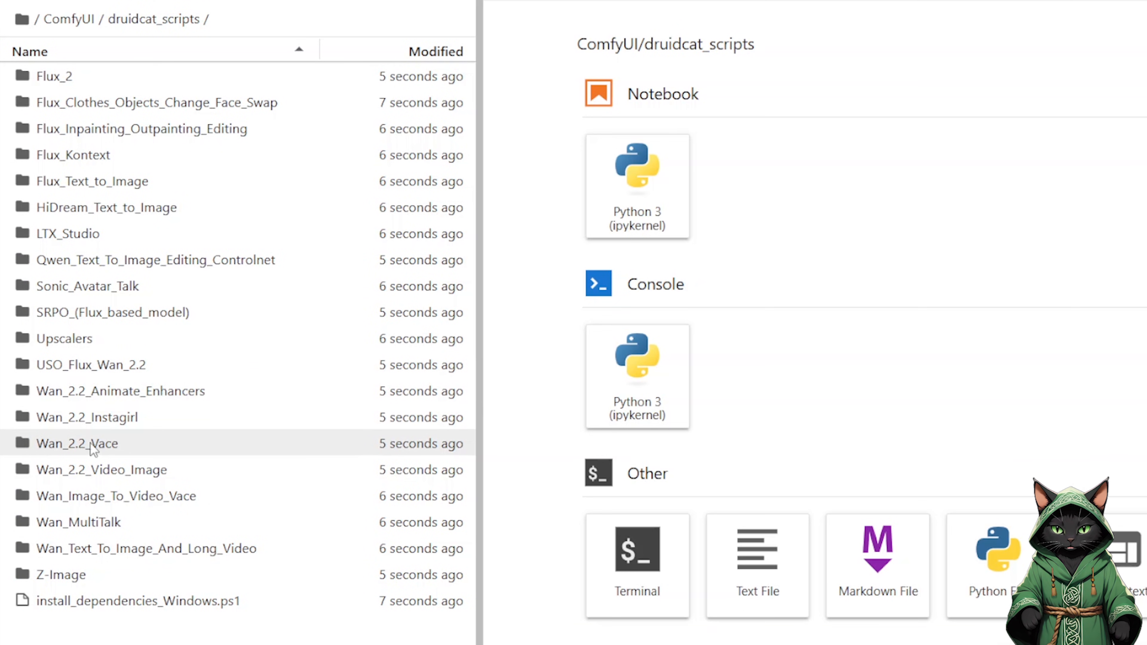
mouse_move(124, 444)
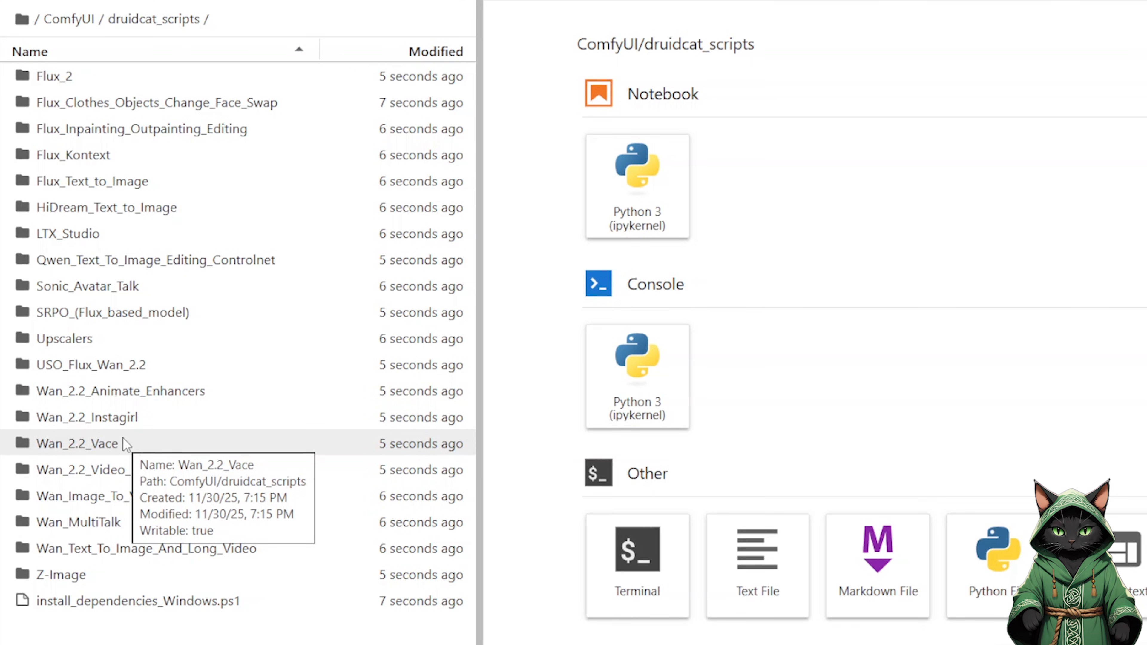
mouse_move(102, 404)
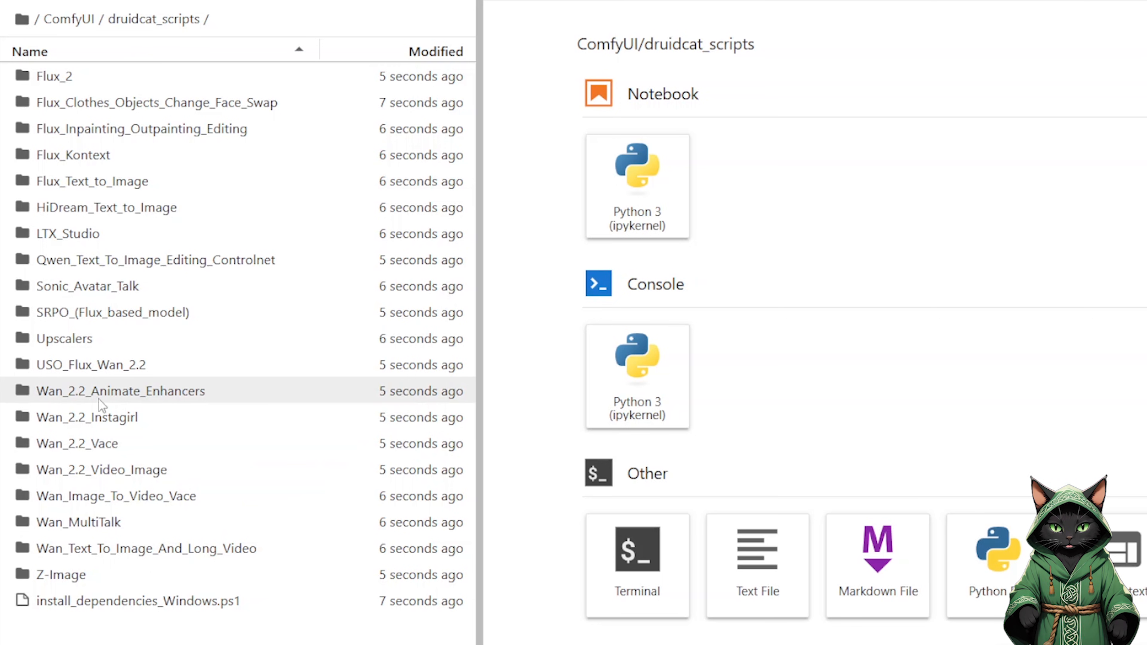
mouse_move(124, 82)
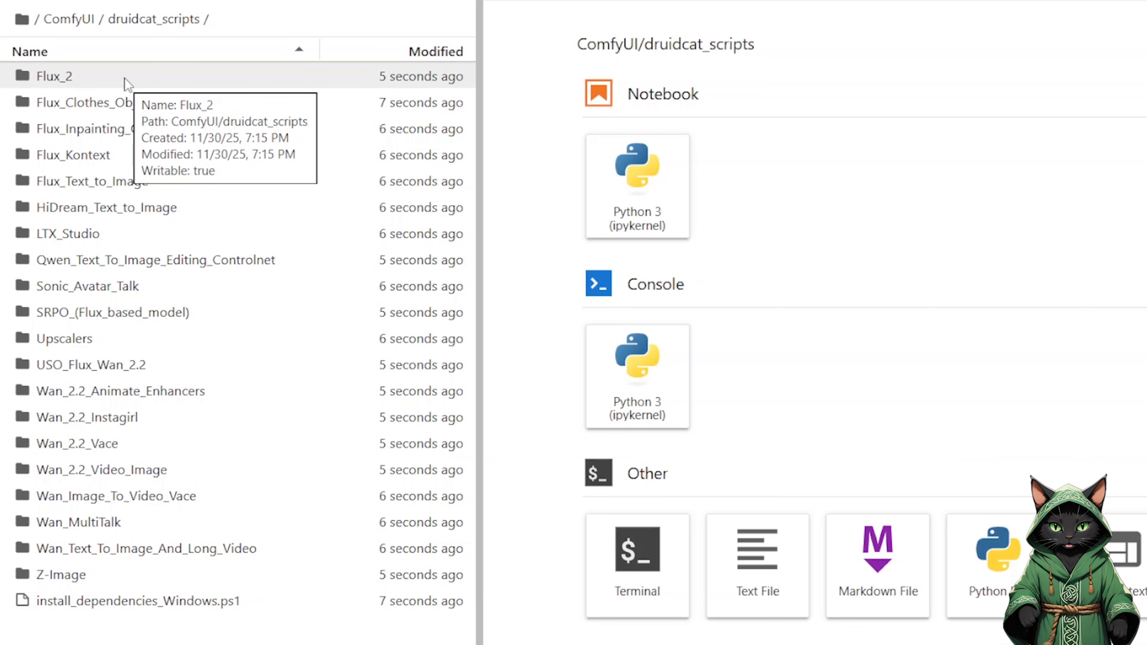
- Enter the Flux_2 folder and start a new terminal there
click(53, 76)
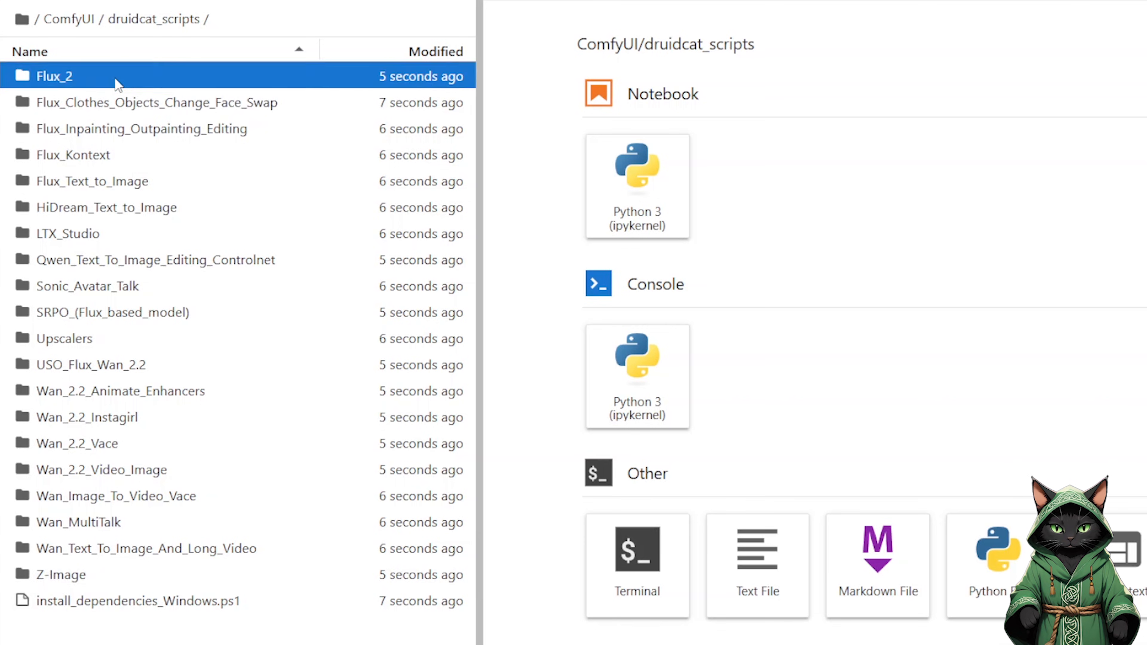
double_click(51, 76)
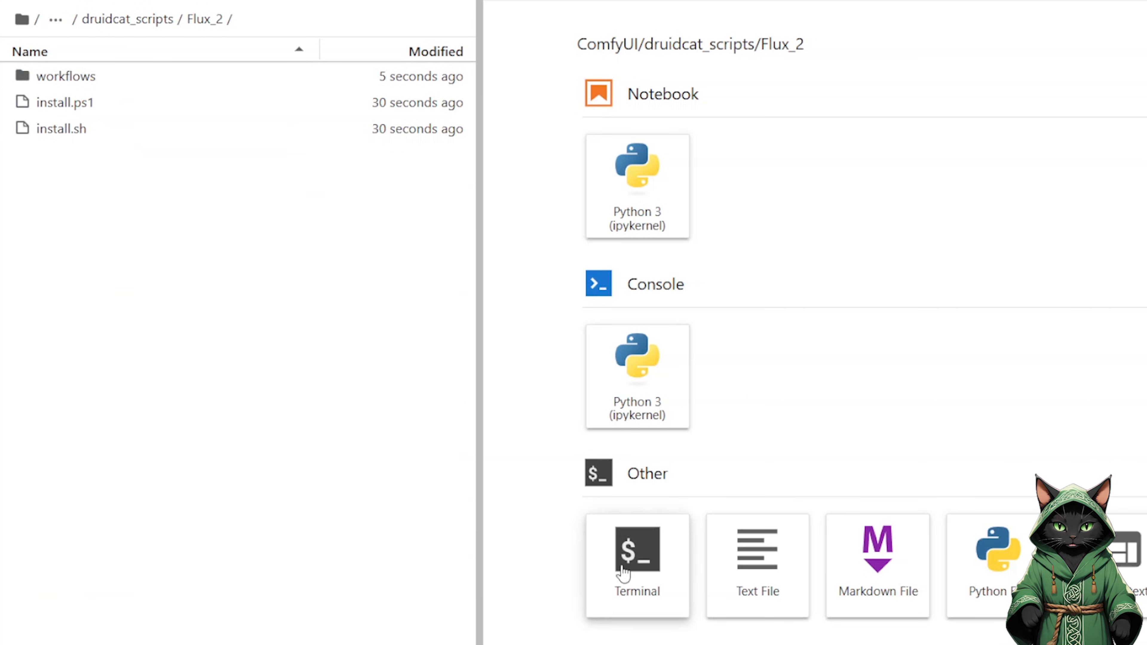
click(636, 566)
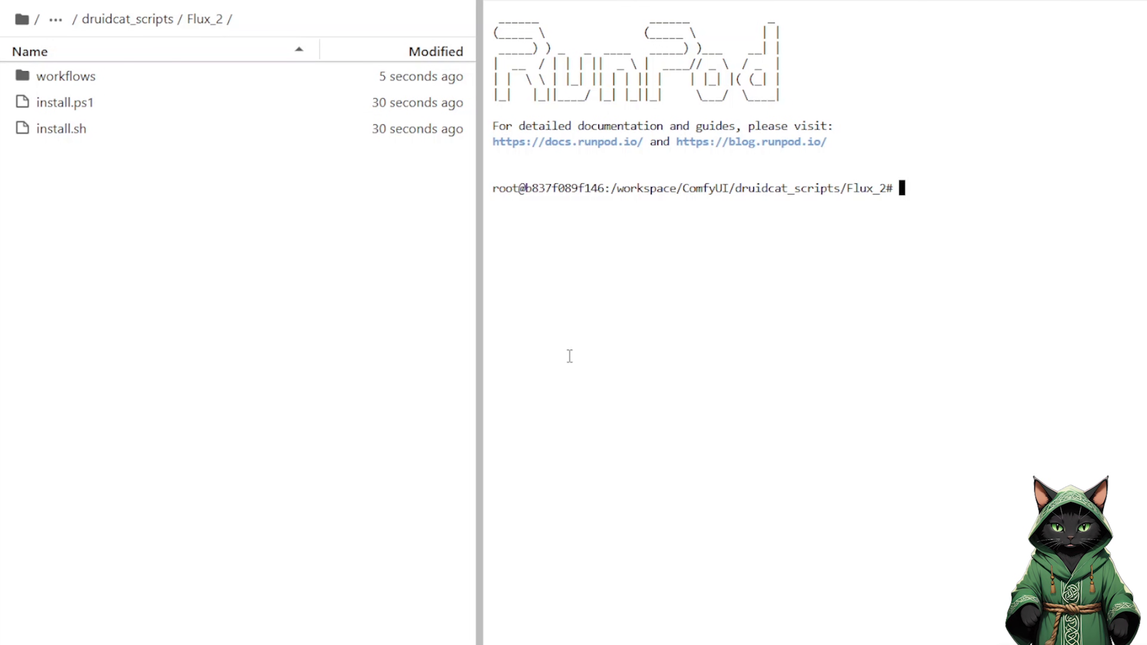
- Run the Flux_2 install script with 'bash install.sh'
text(bash)
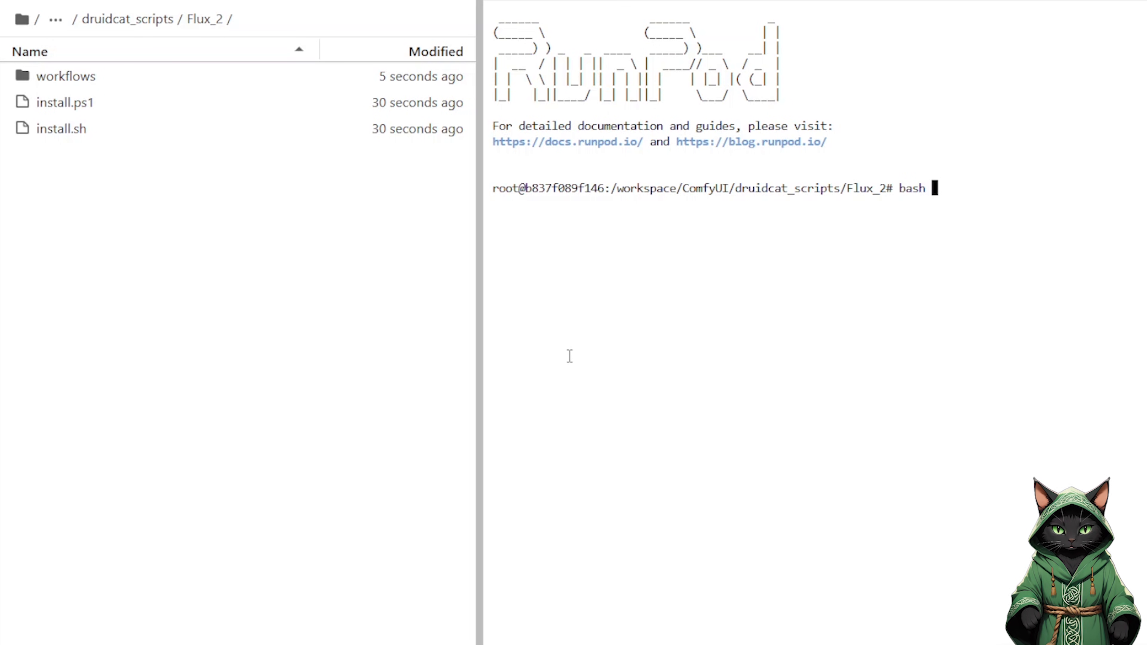
text(install)
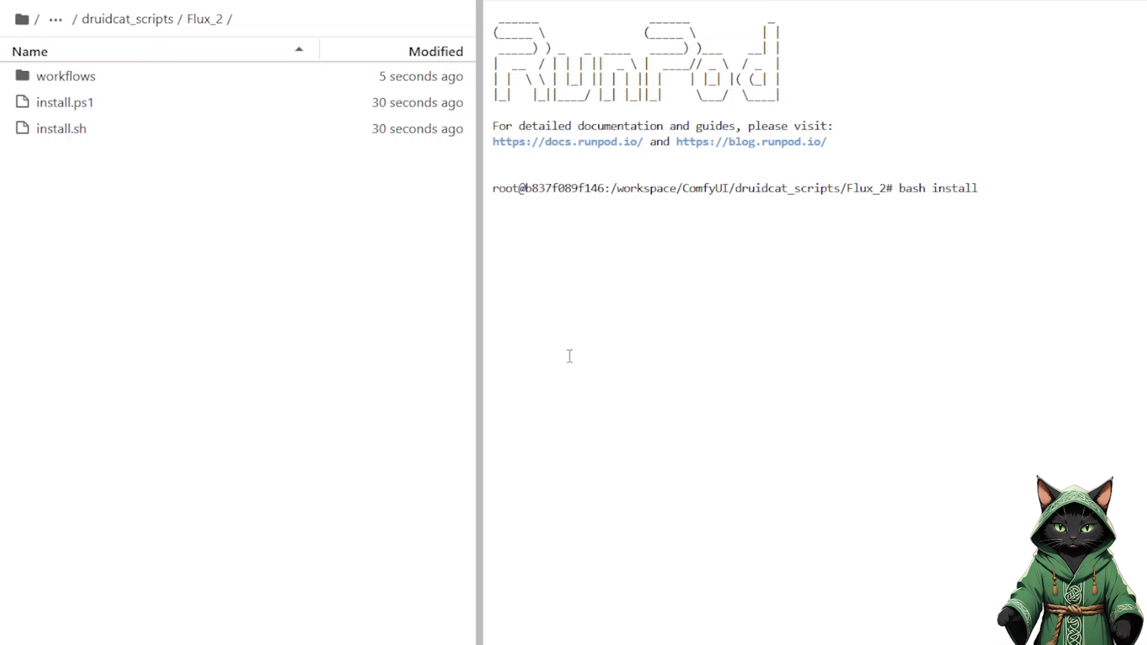
text(.sh)
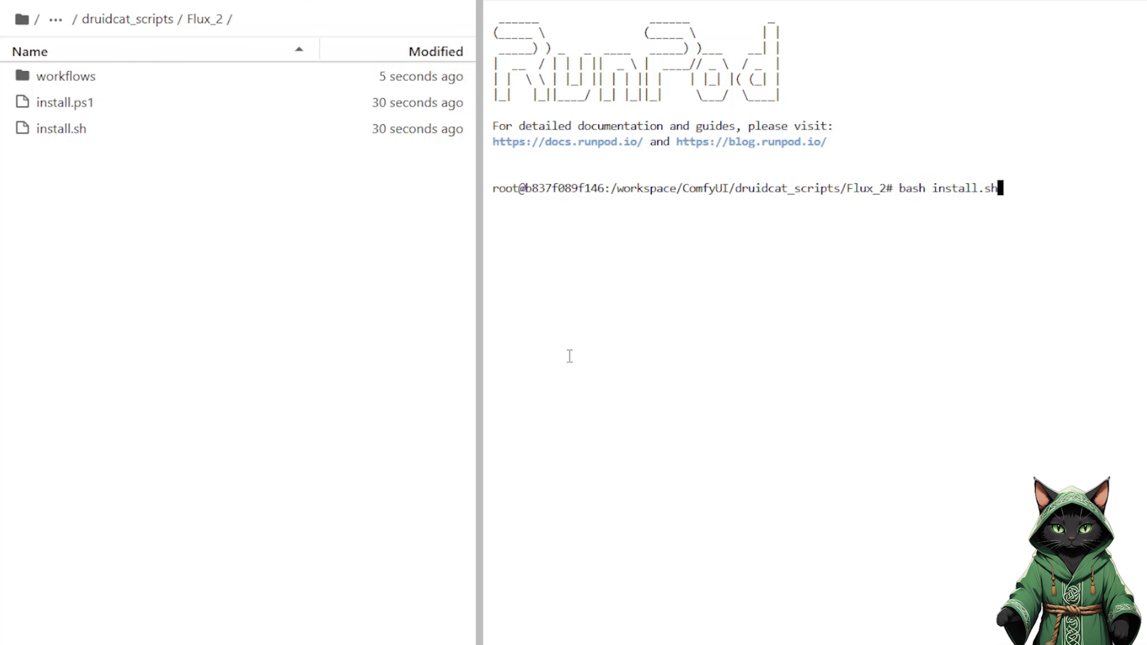
key(Return)
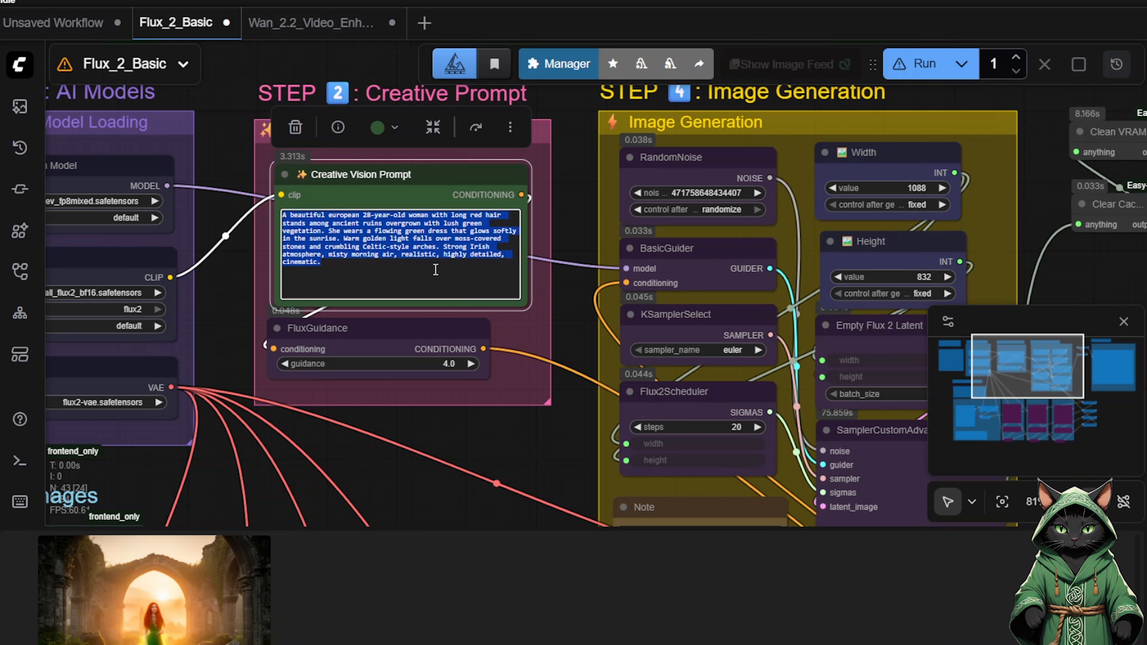
mouse_move(20, 231)
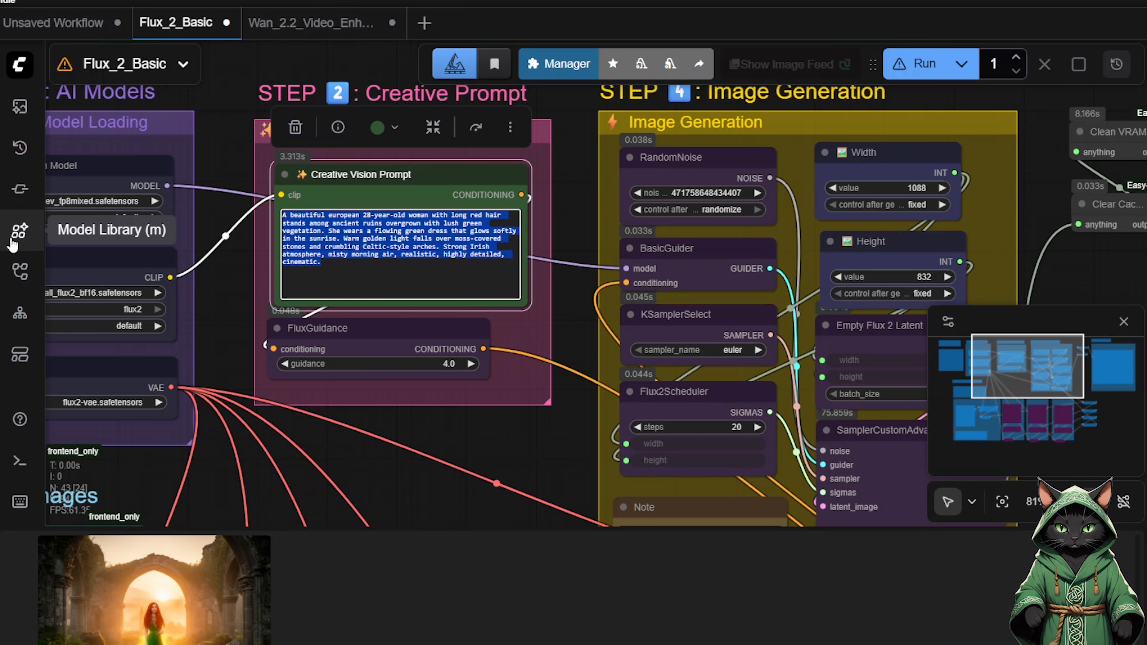
mouse_move(20, 272)
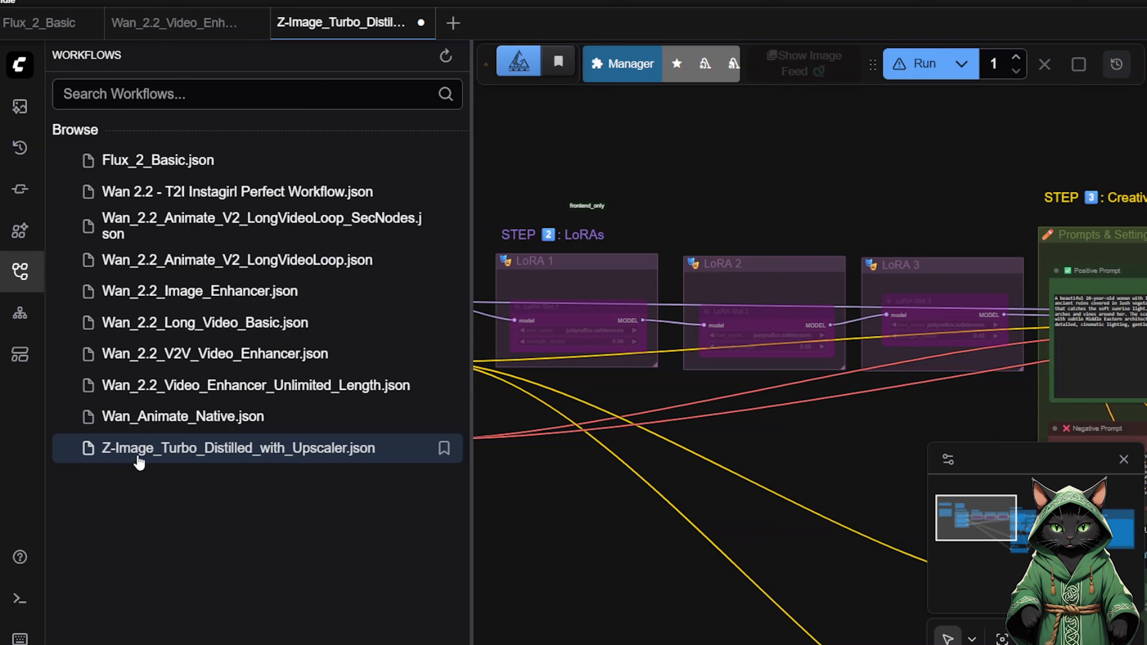
mouse_move(374, 489)
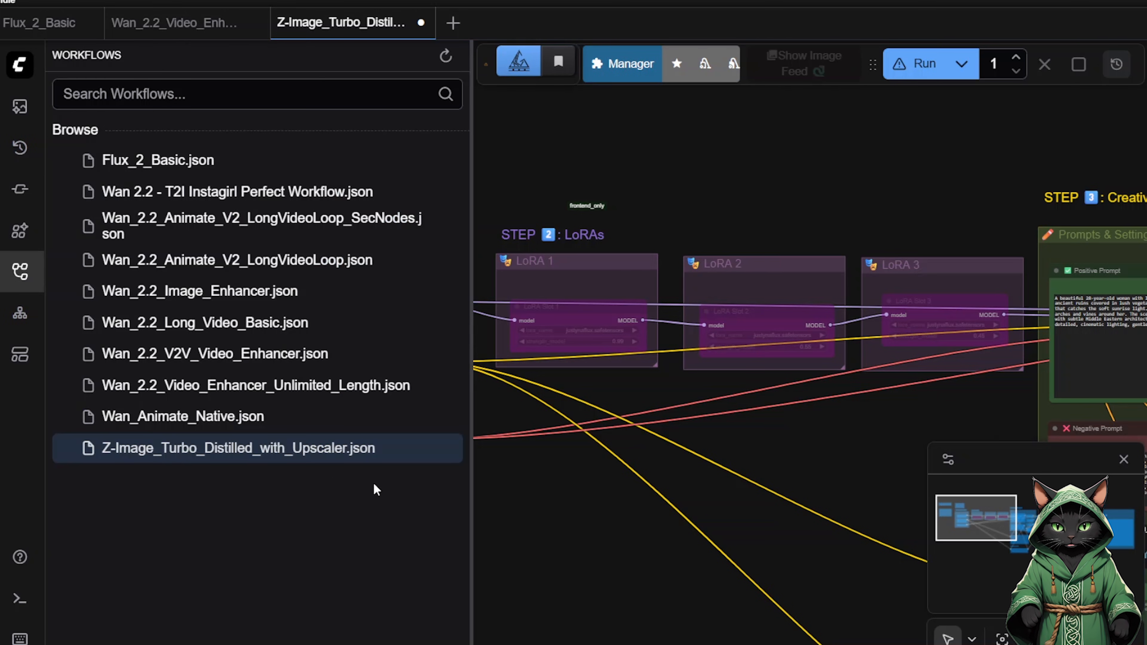
mouse_move(206, 473)
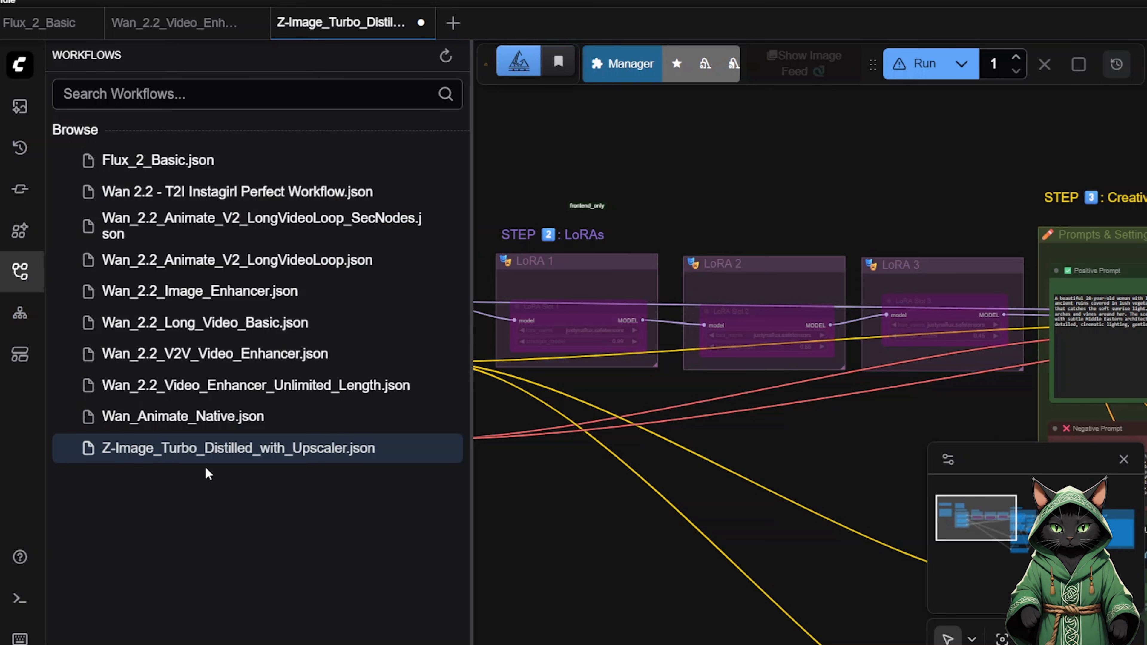
mouse_move(316, 488)
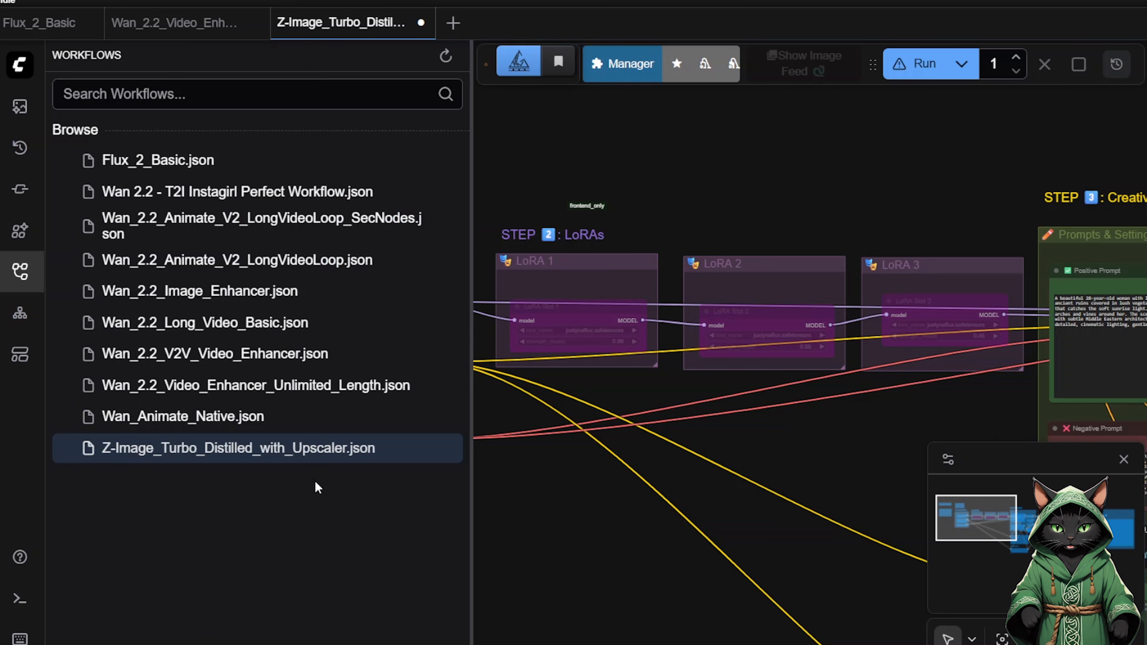
- Close the workflows list and set Enable Upscaler to no in the Selector node
click(237, 447)
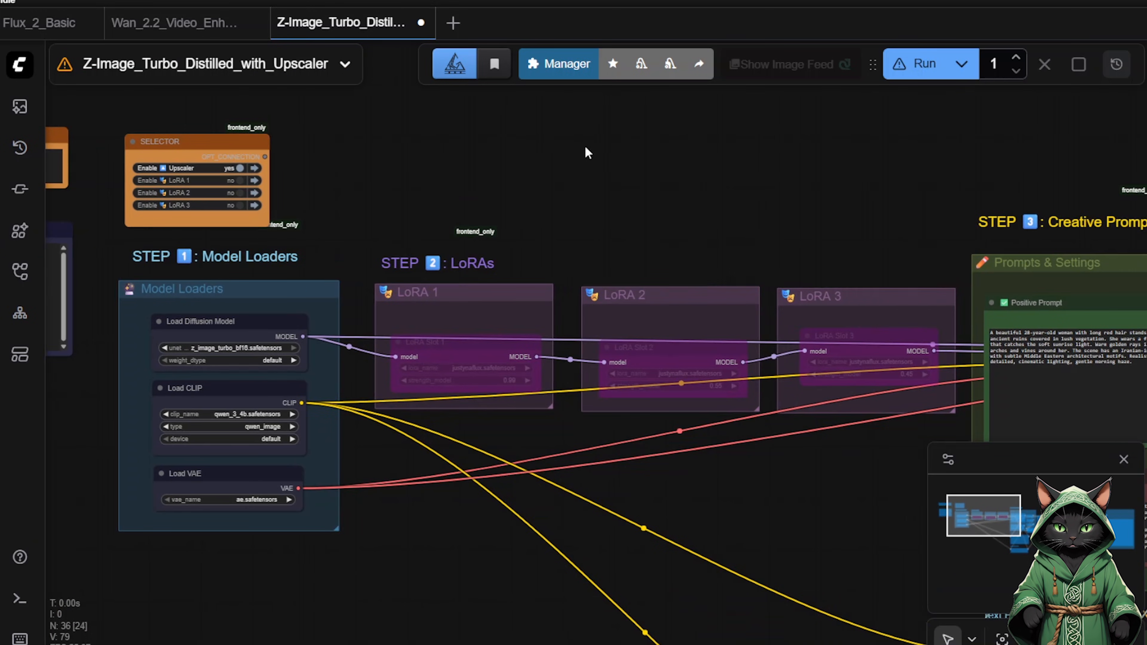
mouse_move(589, 156)
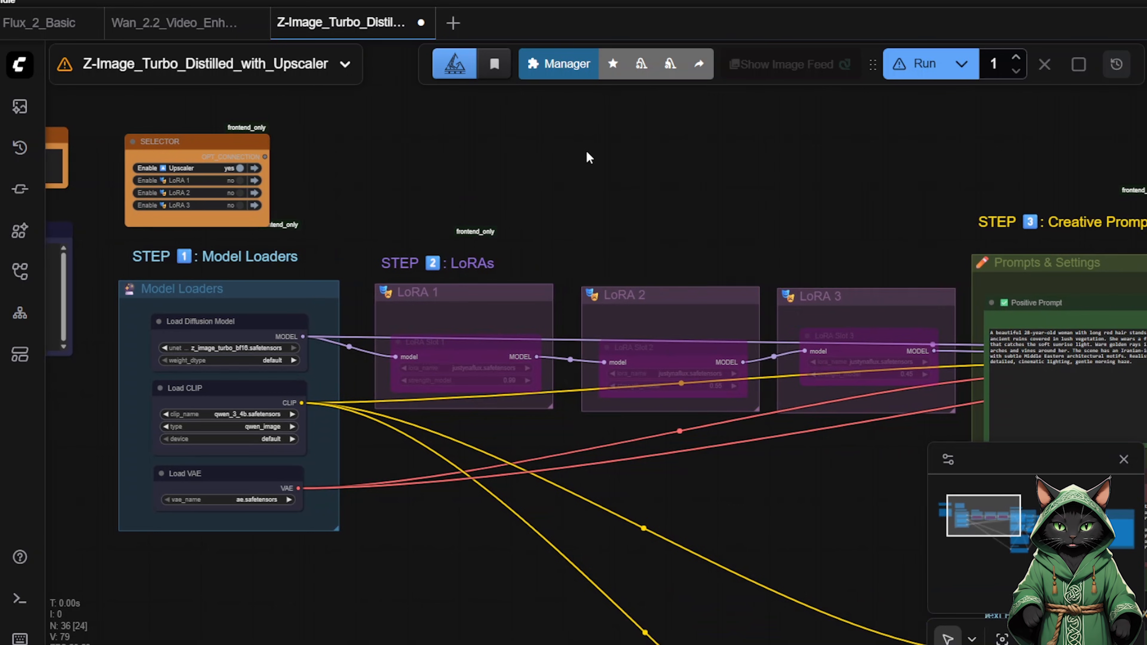
mouse_move(536, 183)
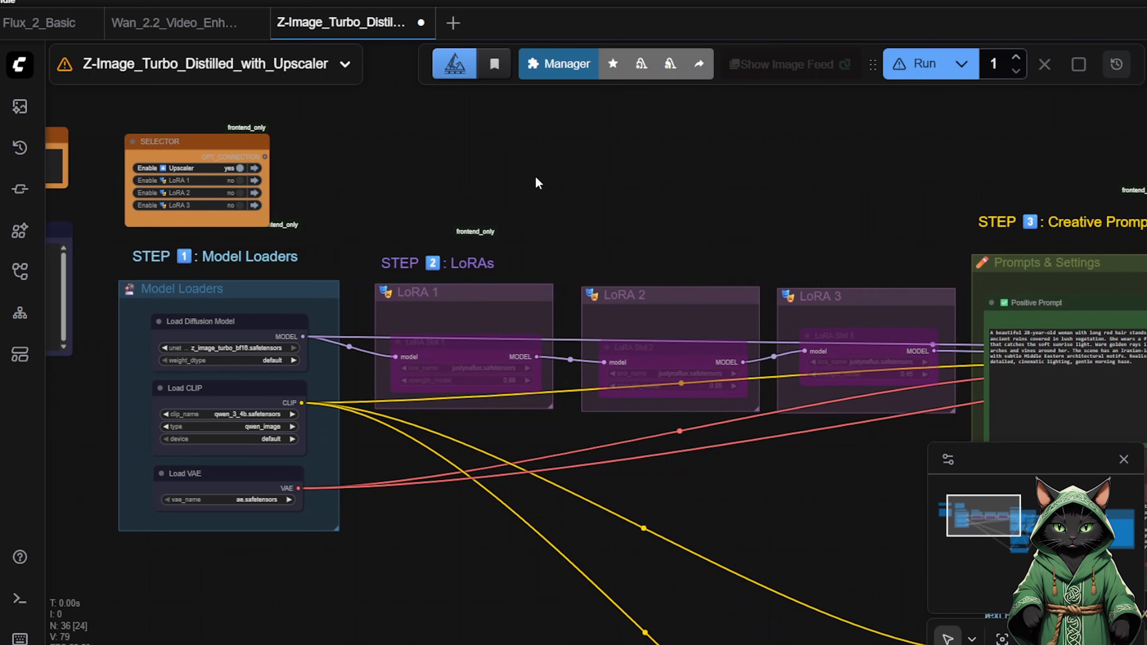
mouse_move(238, 169)
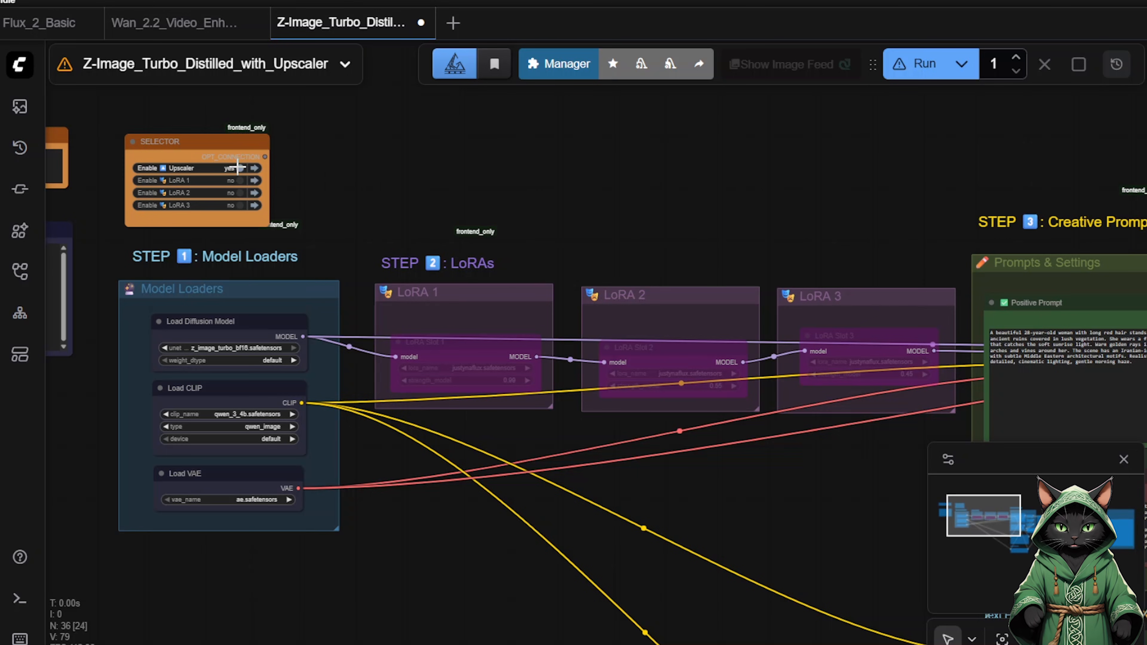
click(232, 169)
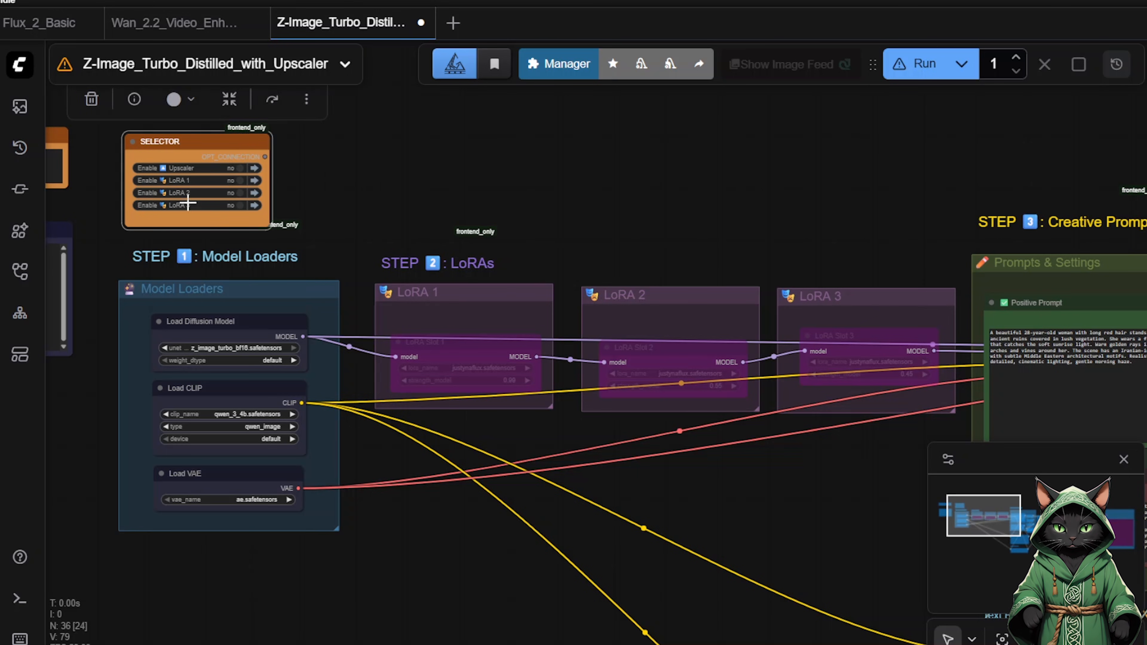
mouse_move(241, 168)
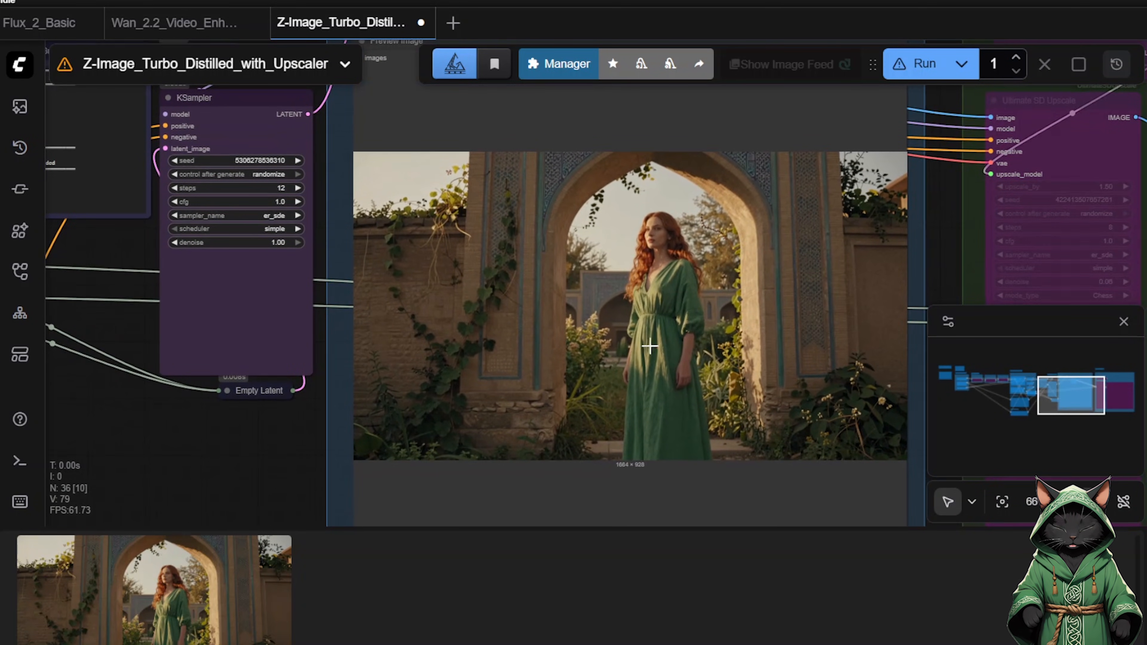
mouse_move(782, 265)
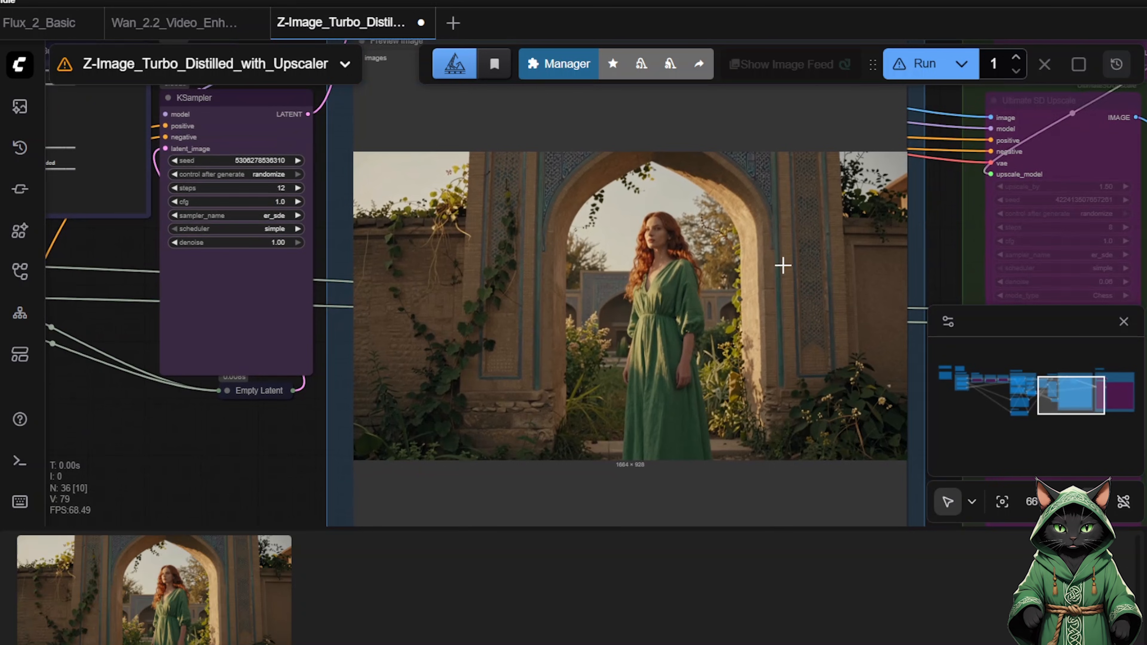
mouse_move(750, 268)
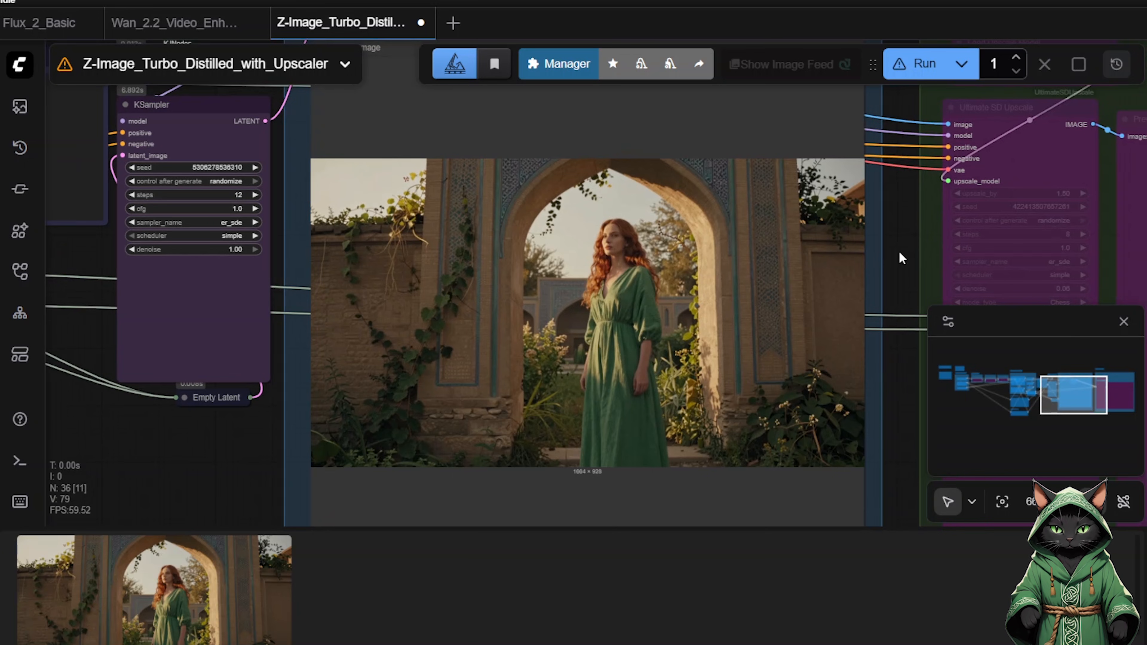
mouse_move(907, 243)
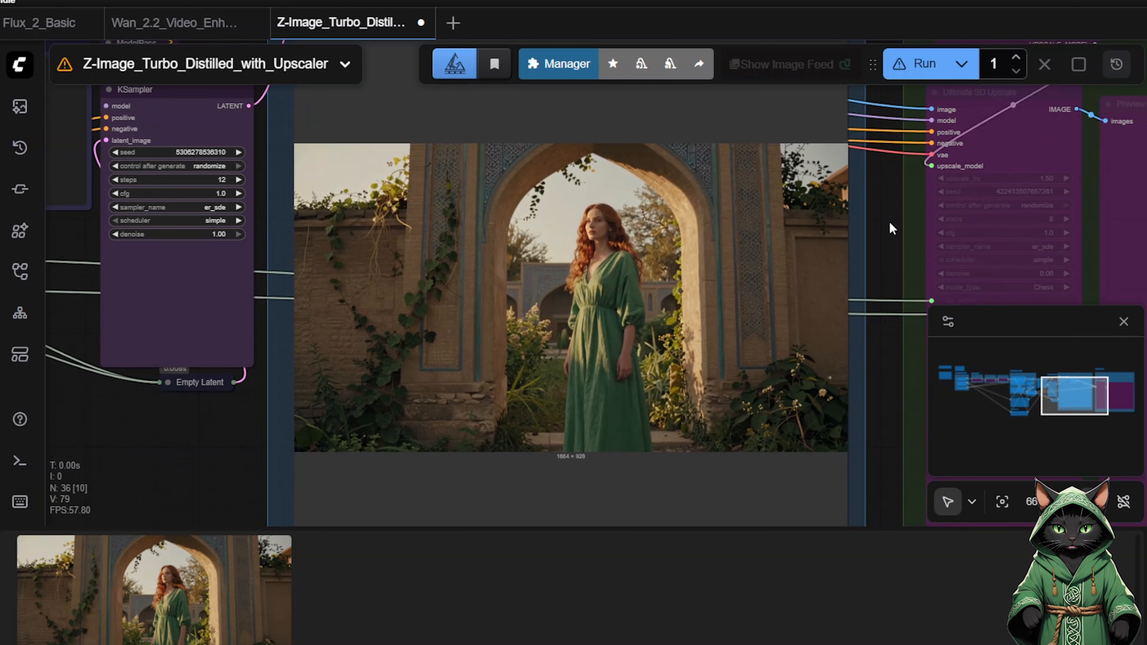
mouse_move(889, 223)
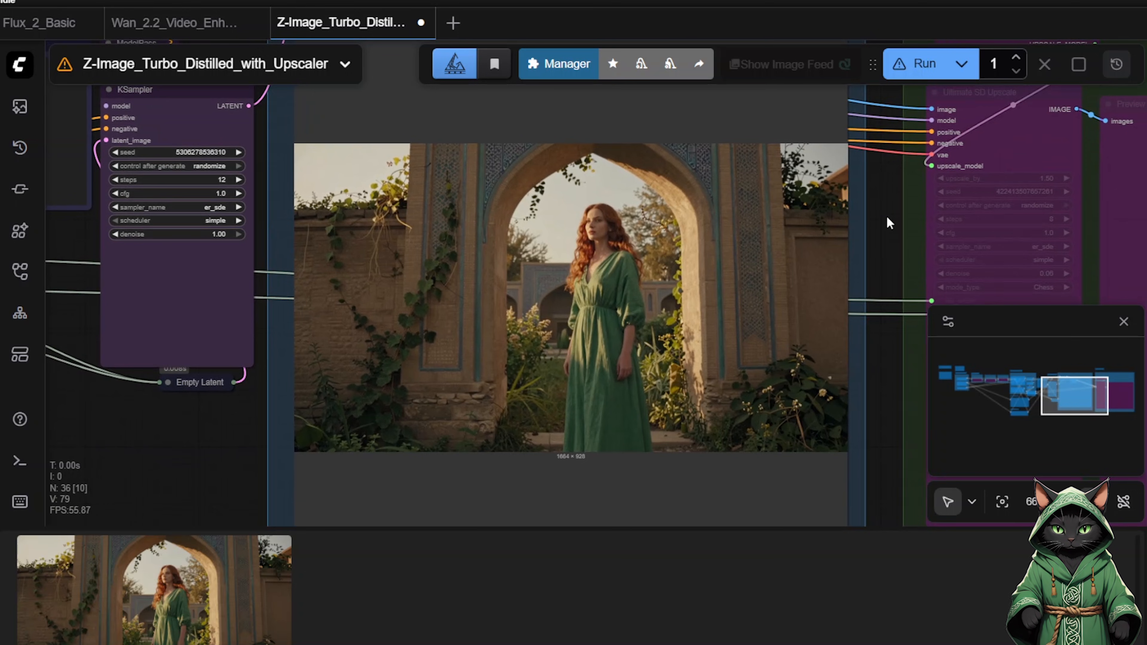
mouse_move(864, 232)
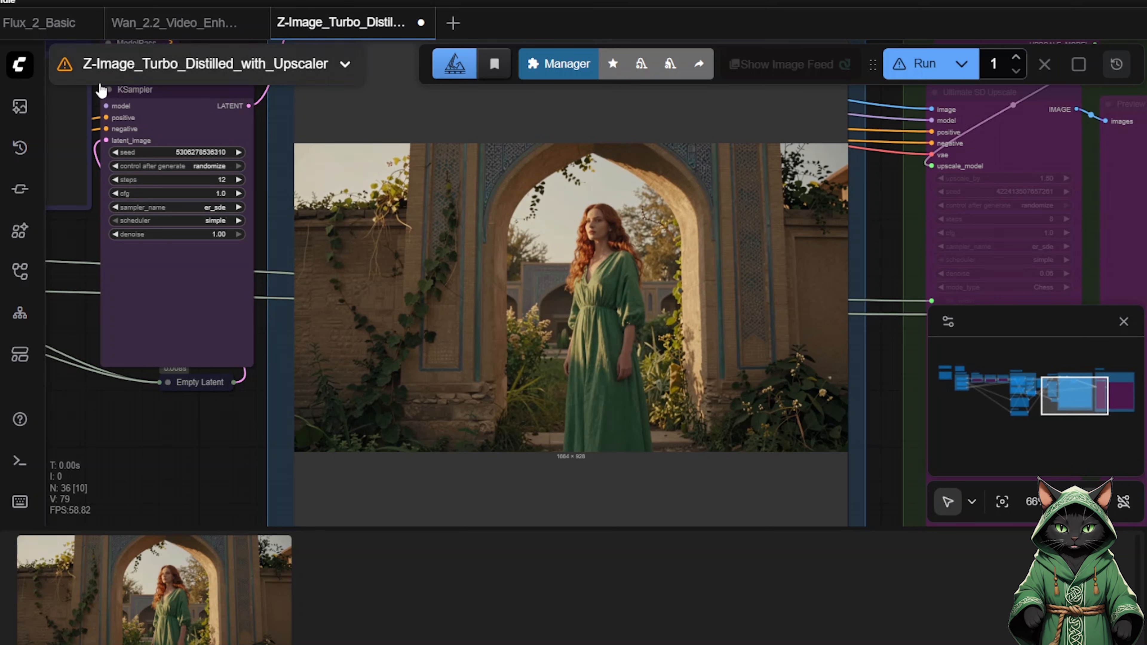
mouse_move(263, 221)
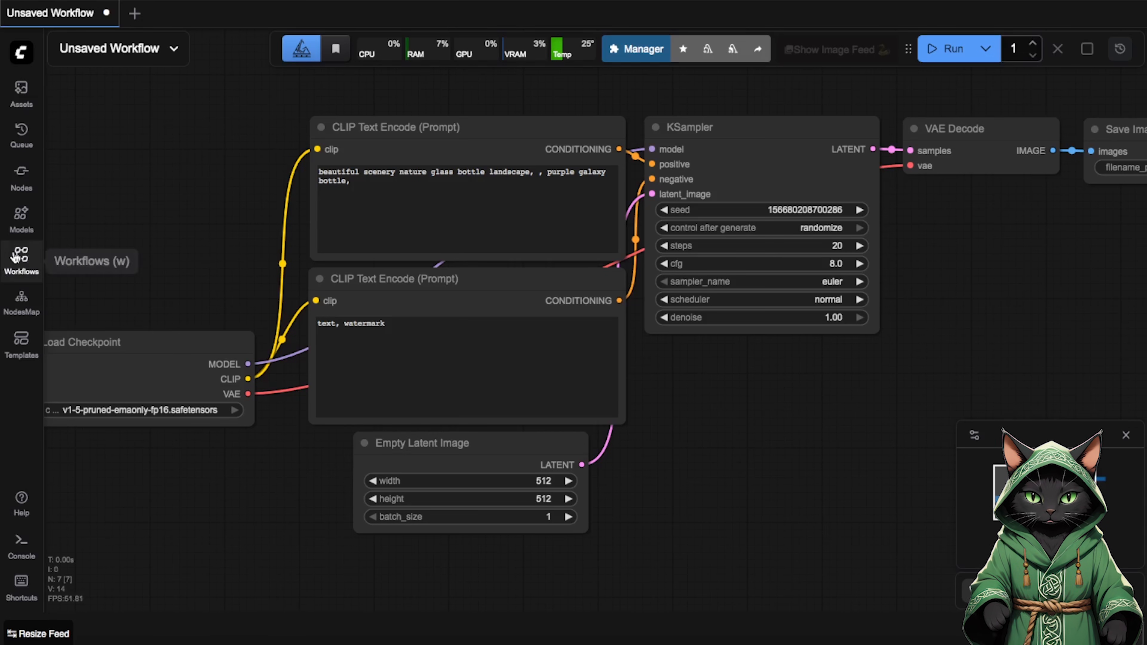
- Load Wan_2.2_Video_Enhancer_Unlimited_Length.json from the widened Workflows sidebar
click(22, 256)
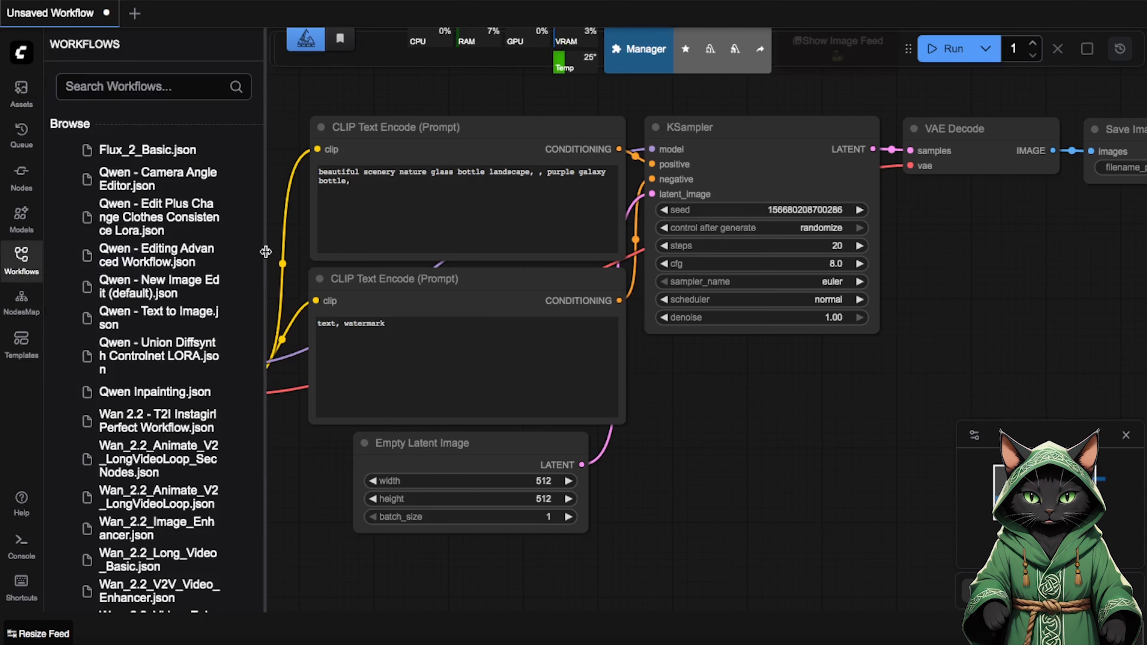
drag(265, 252, 468, 252)
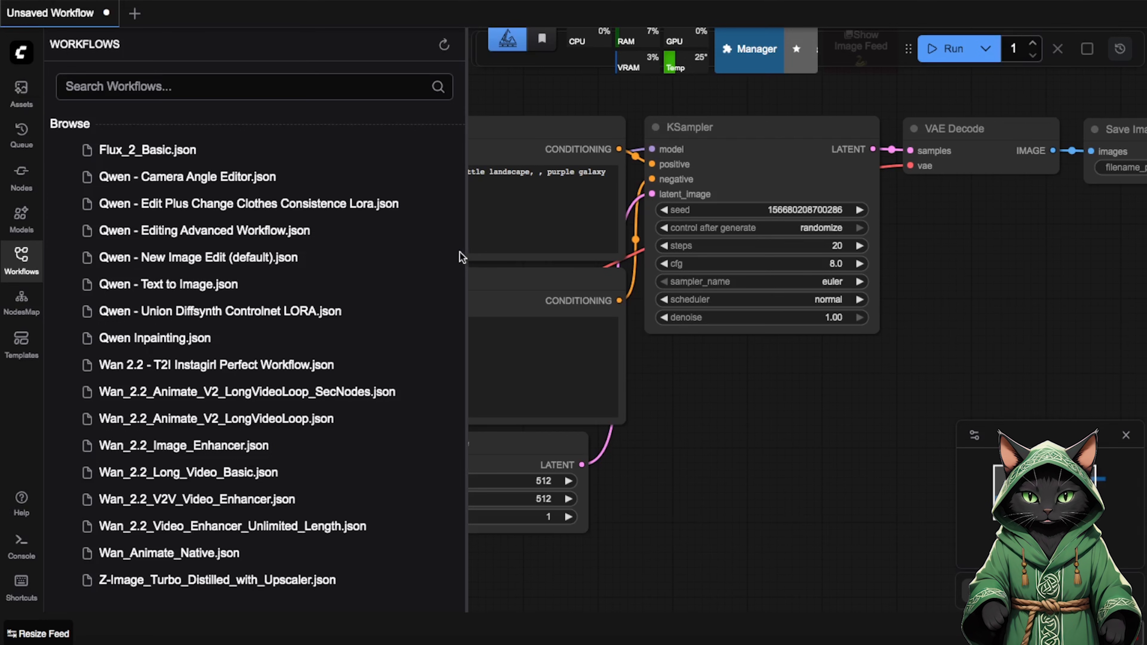
mouse_move(195, 526)
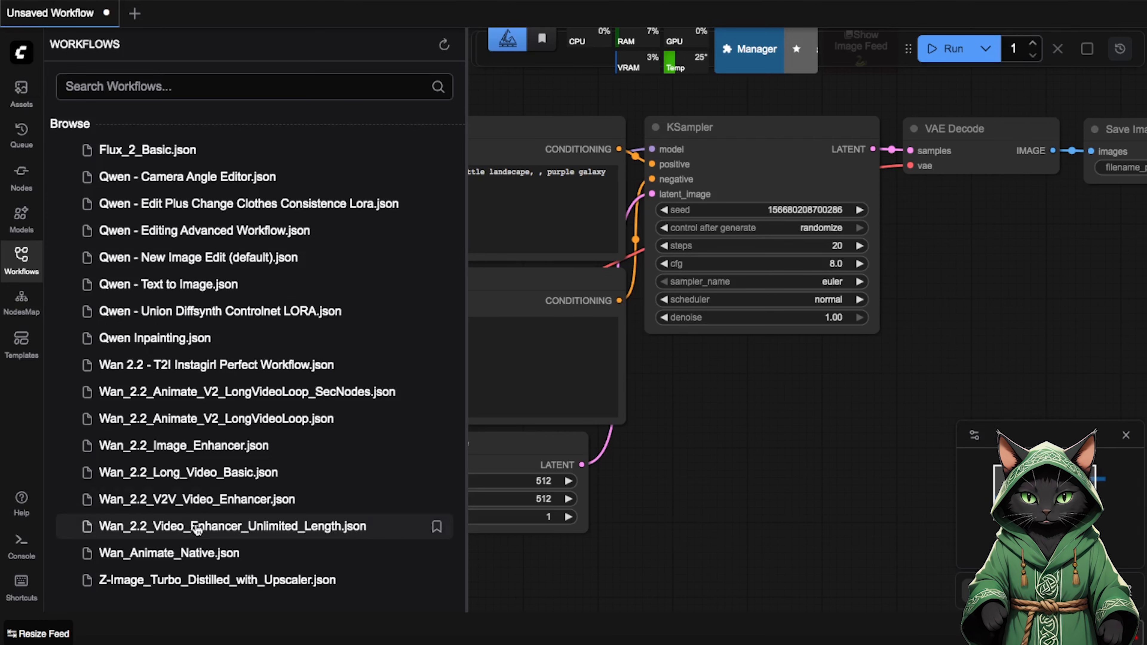
mouse_move(341, 527)
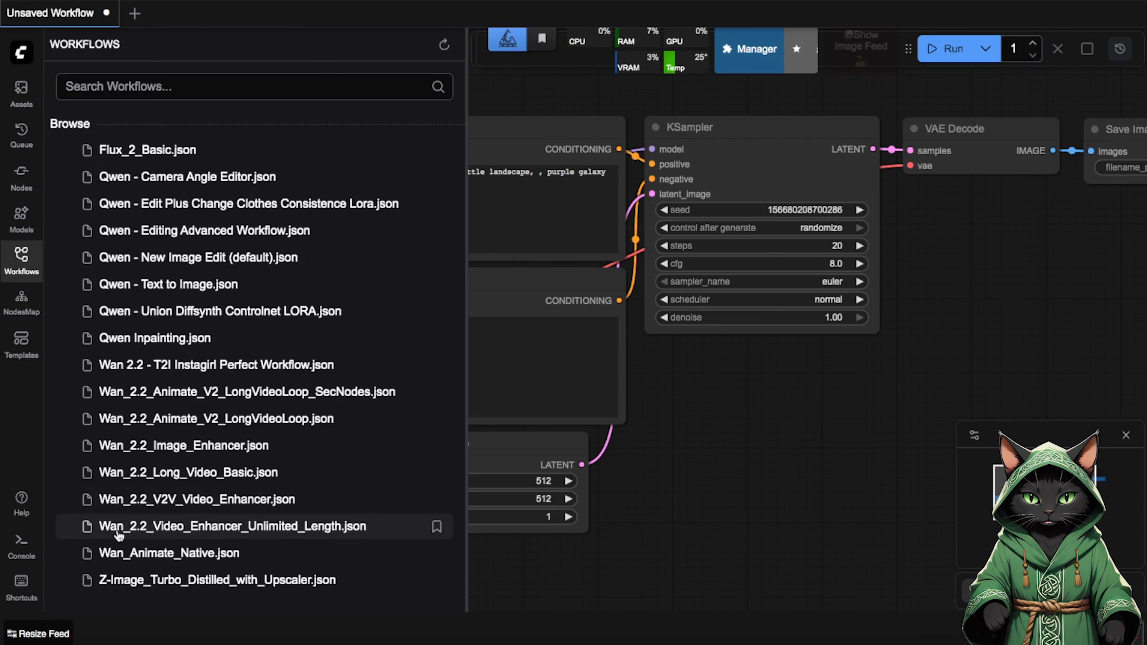
click(233, 527)
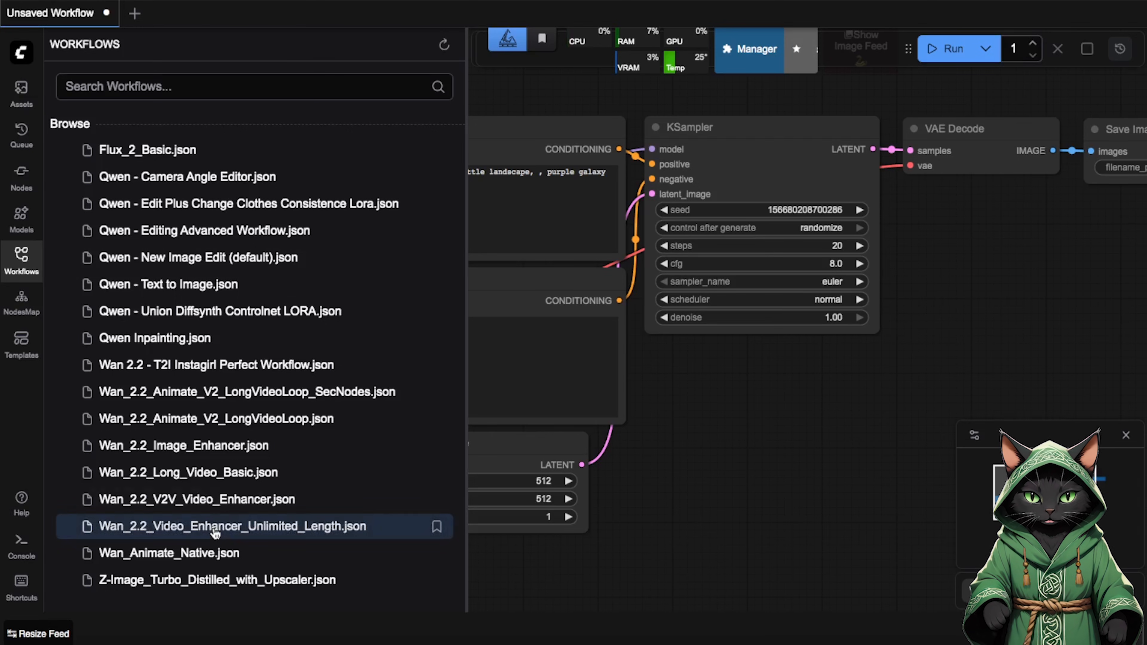
click(232, 525)
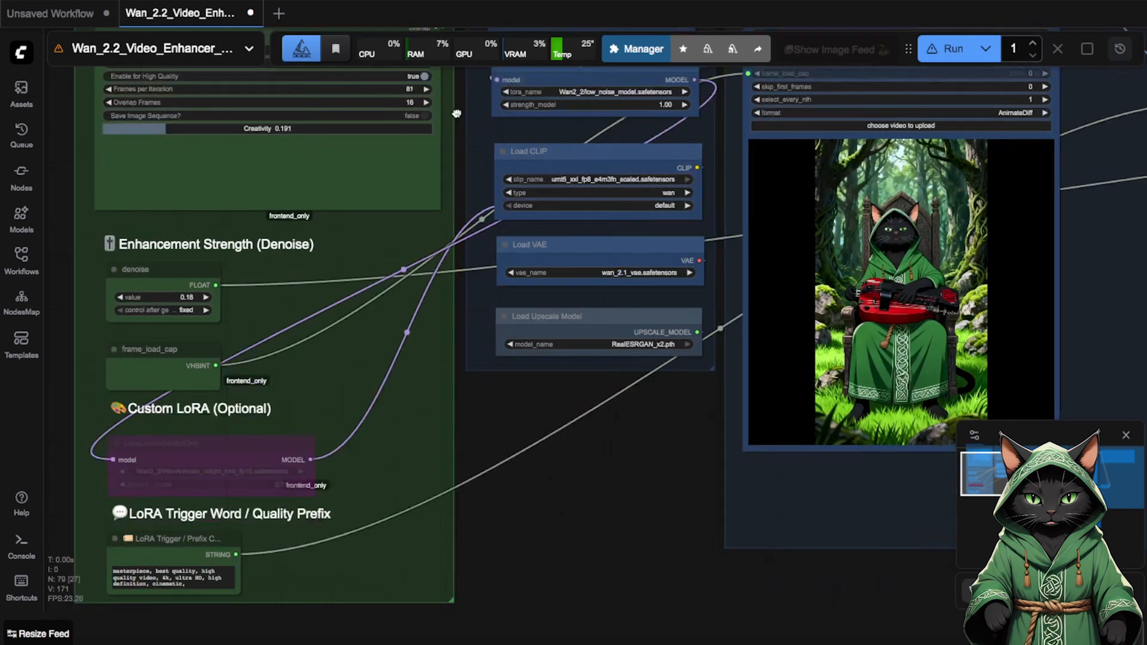
- Look over the enhancer graph's settings and reopen the workflows list
scroll(down, 3)
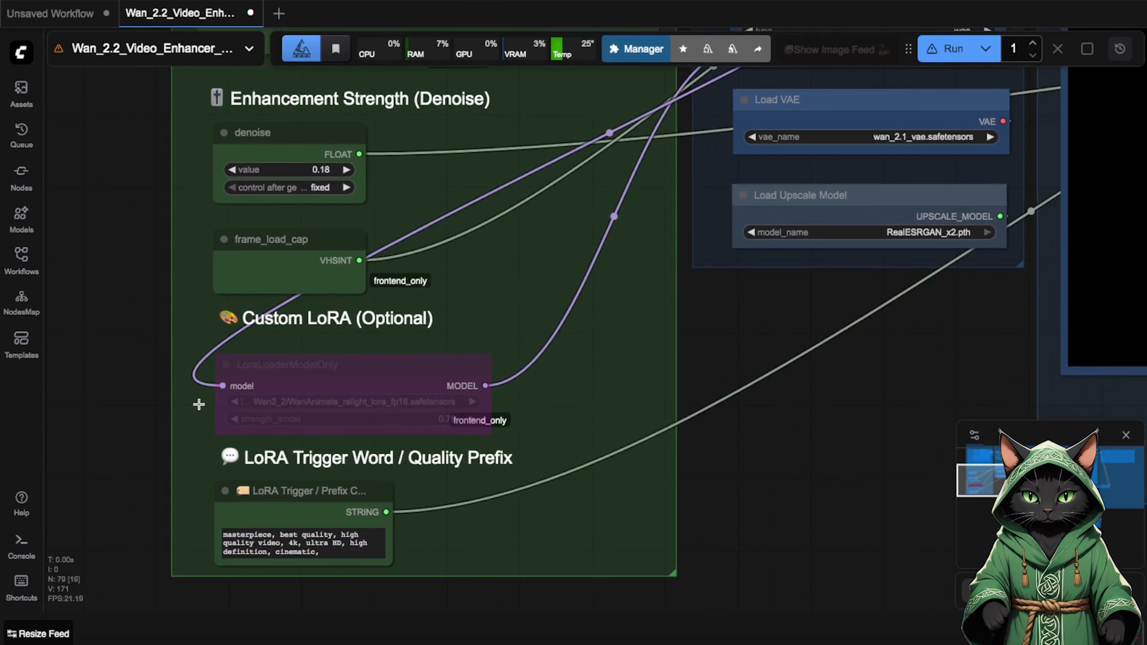
mouse_move(714, 461)
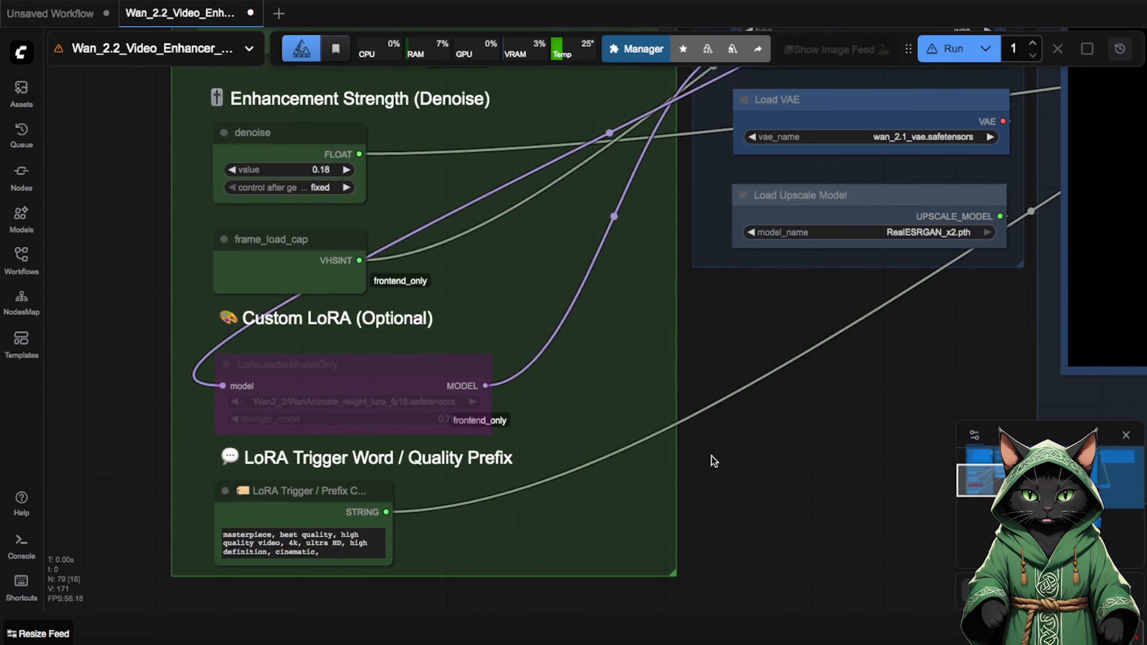
mouse_move(782, 391)
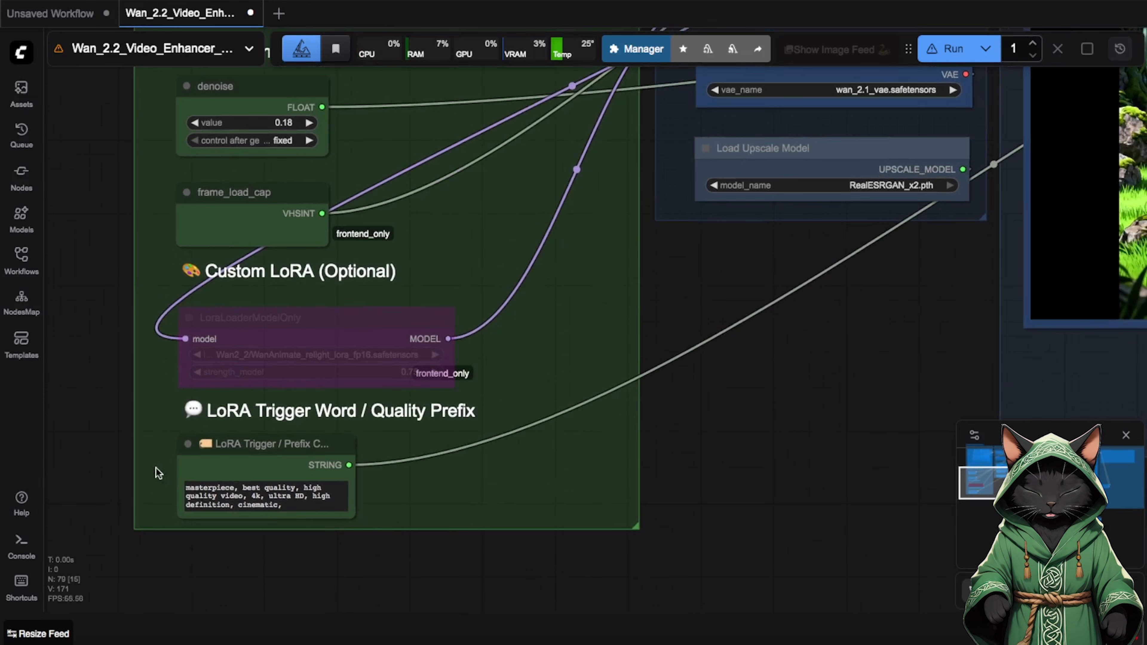
mouse_move(236, 475)
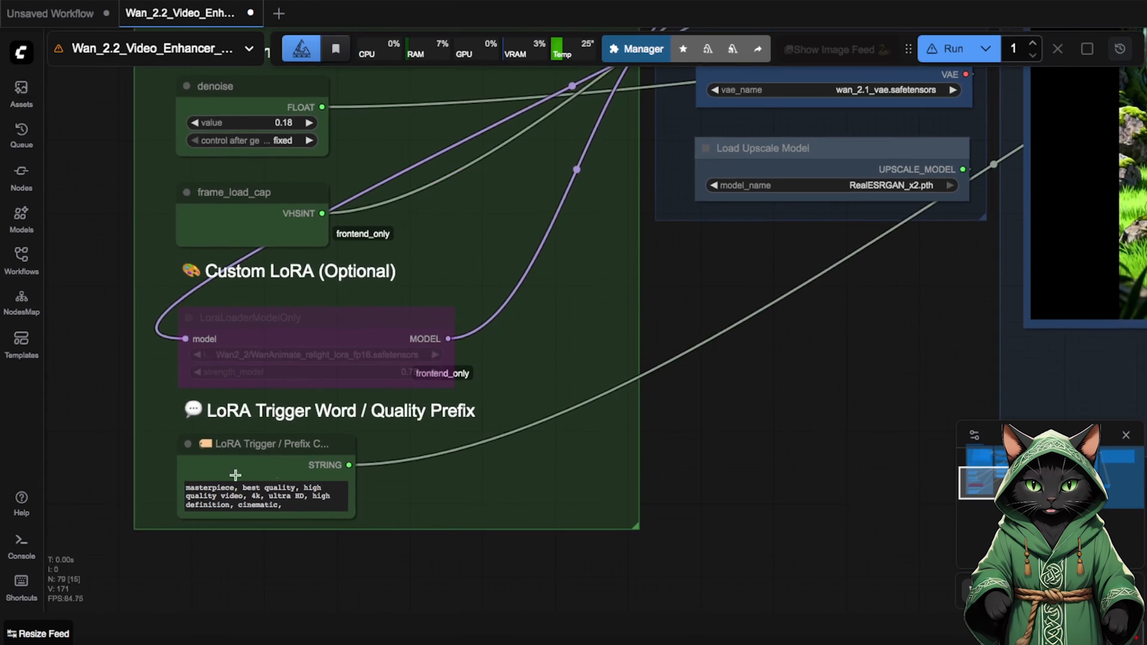
mouse_move(779, 284)
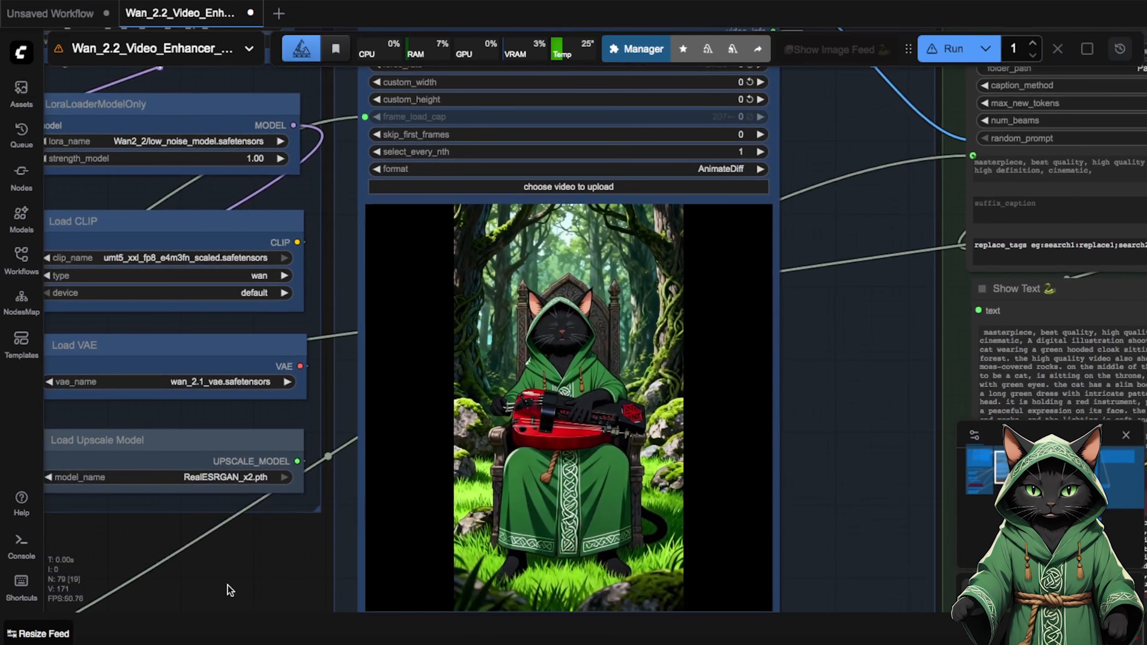
click(21, 271)
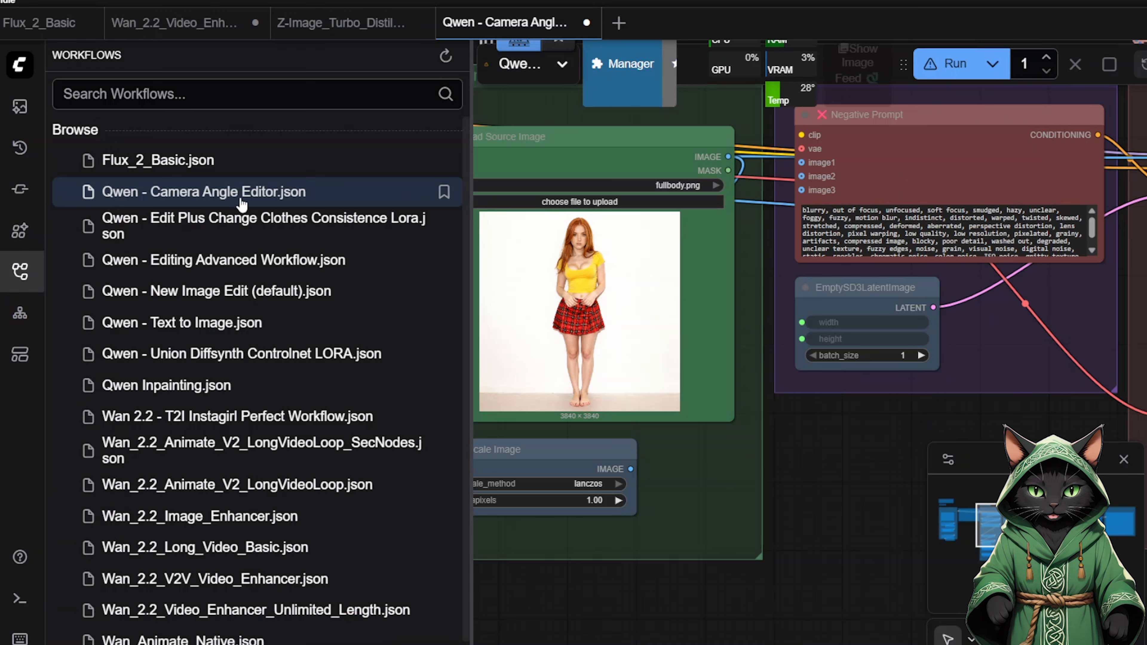
mouse_move(189, 206)
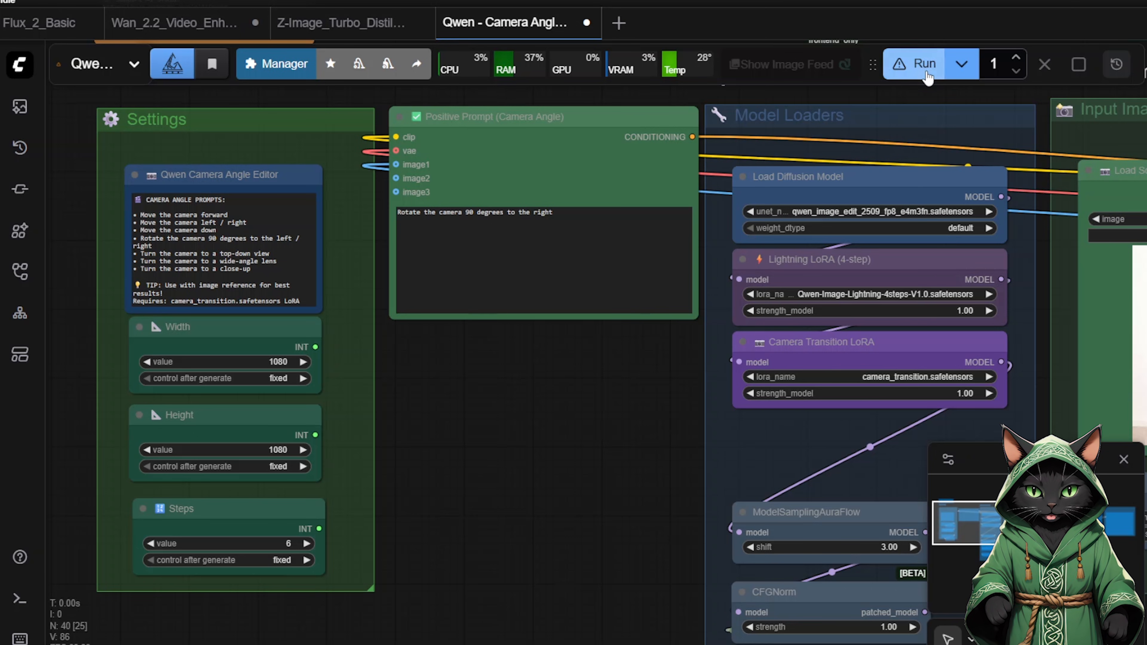
- Run the Qwen camera angle editor to generate the 90-degree side-view image
click(922, 64)
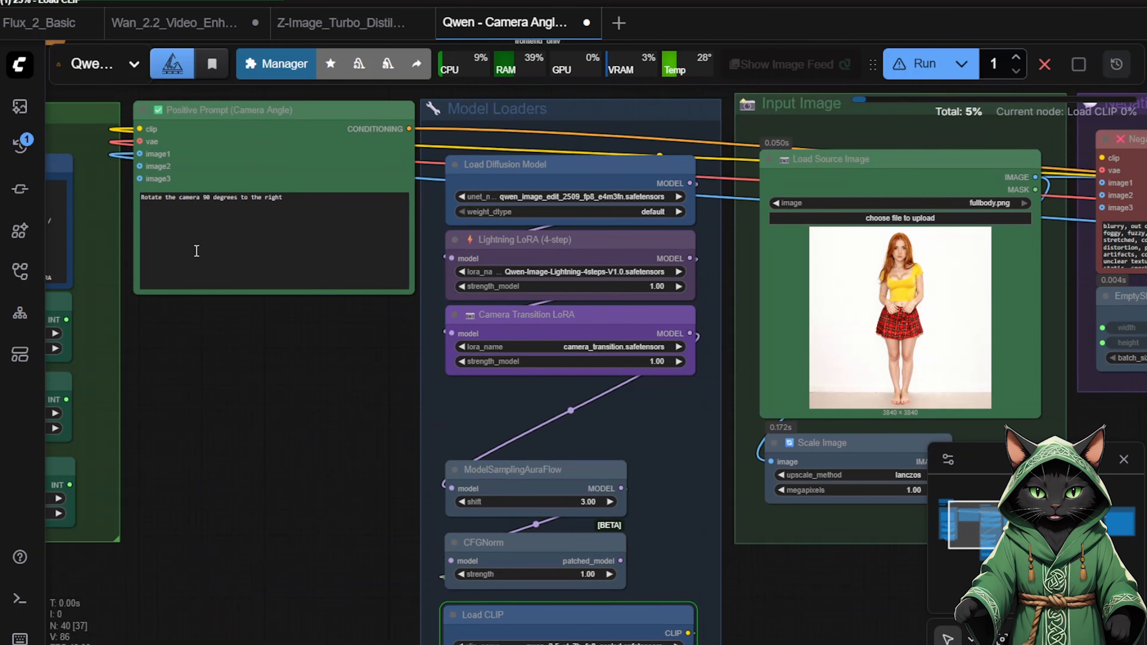
mouse_move(144, 207)
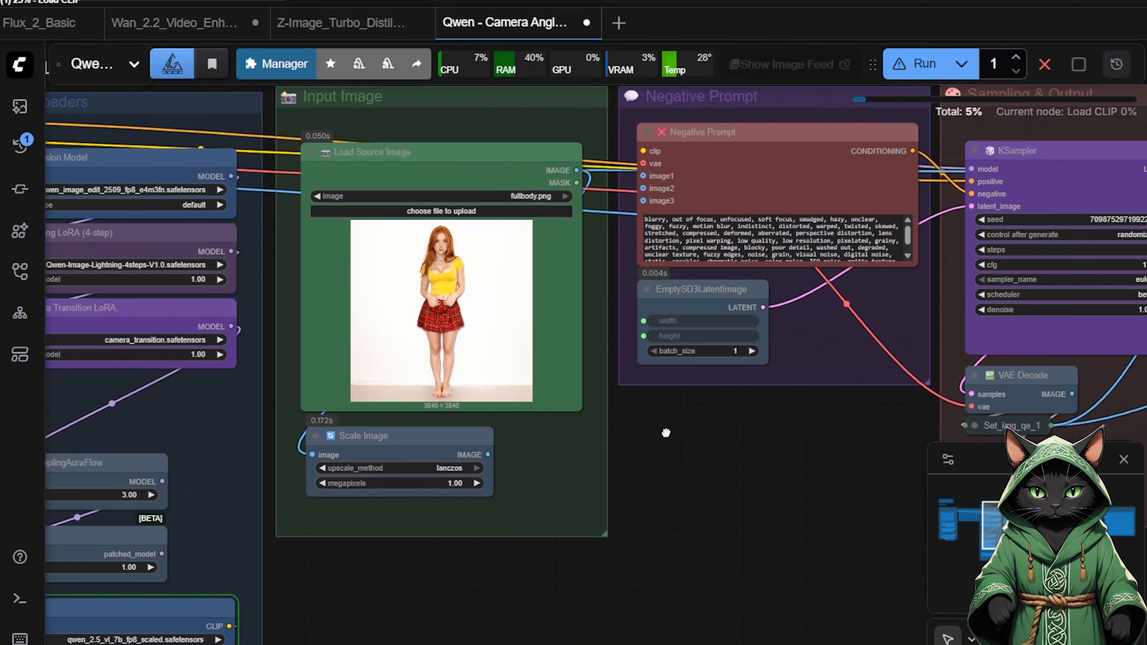
click(924, 64)
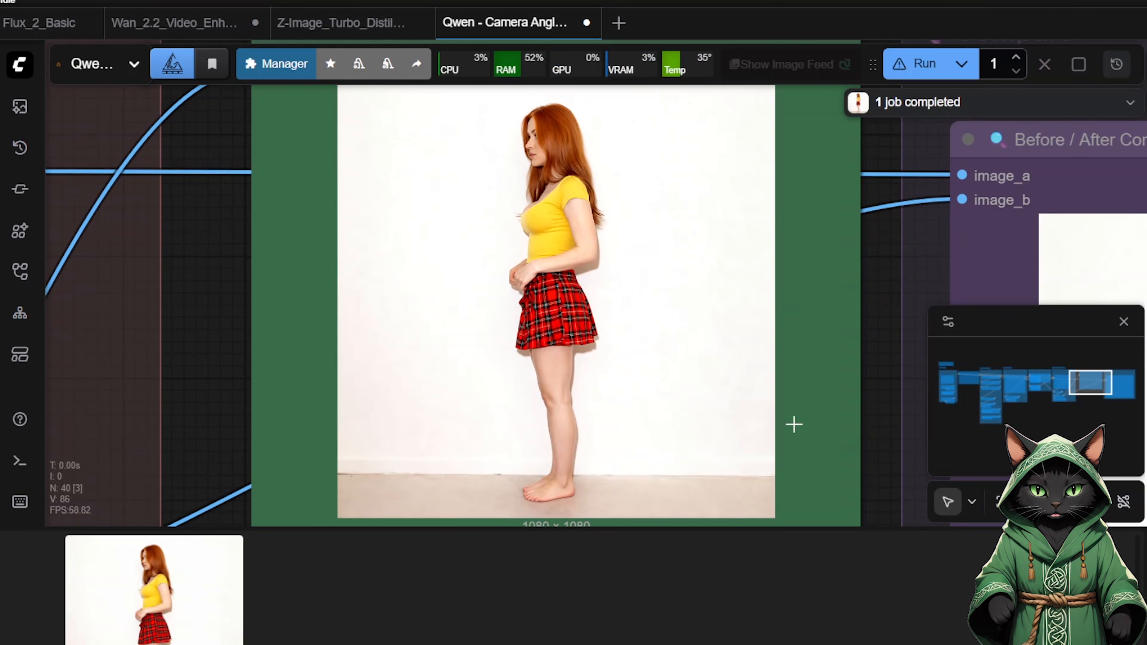
mouse_move(757, 358)
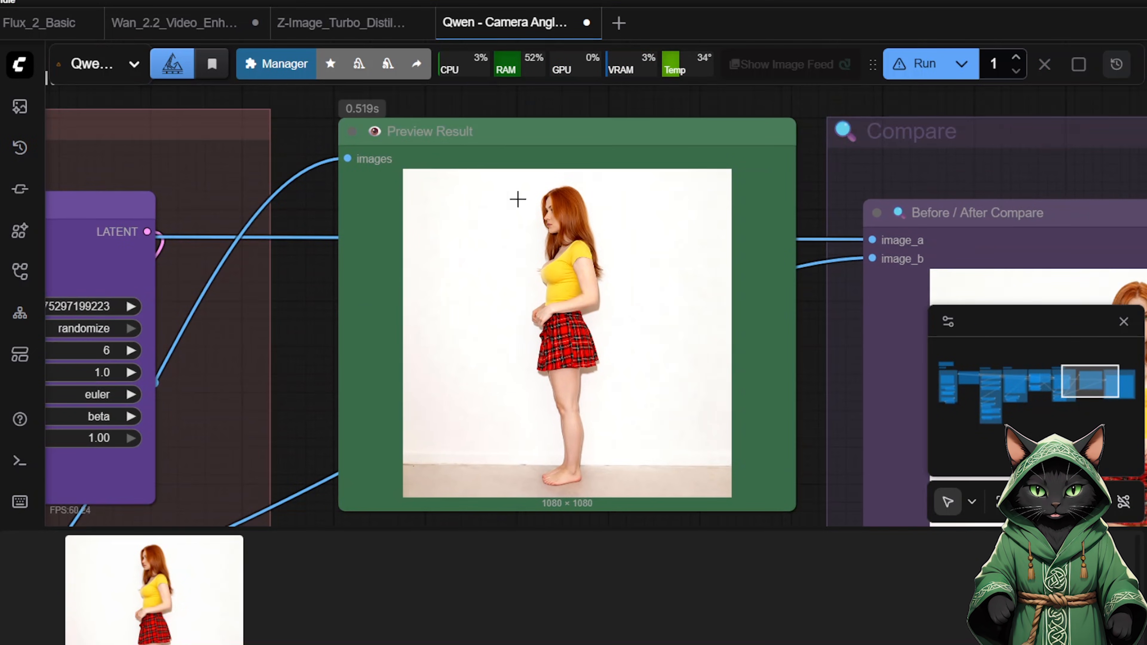
- Load Wan 2.2 - T2I Instagirl Perfect Workflow.json from the Workflows sidebar
click(19, 272)
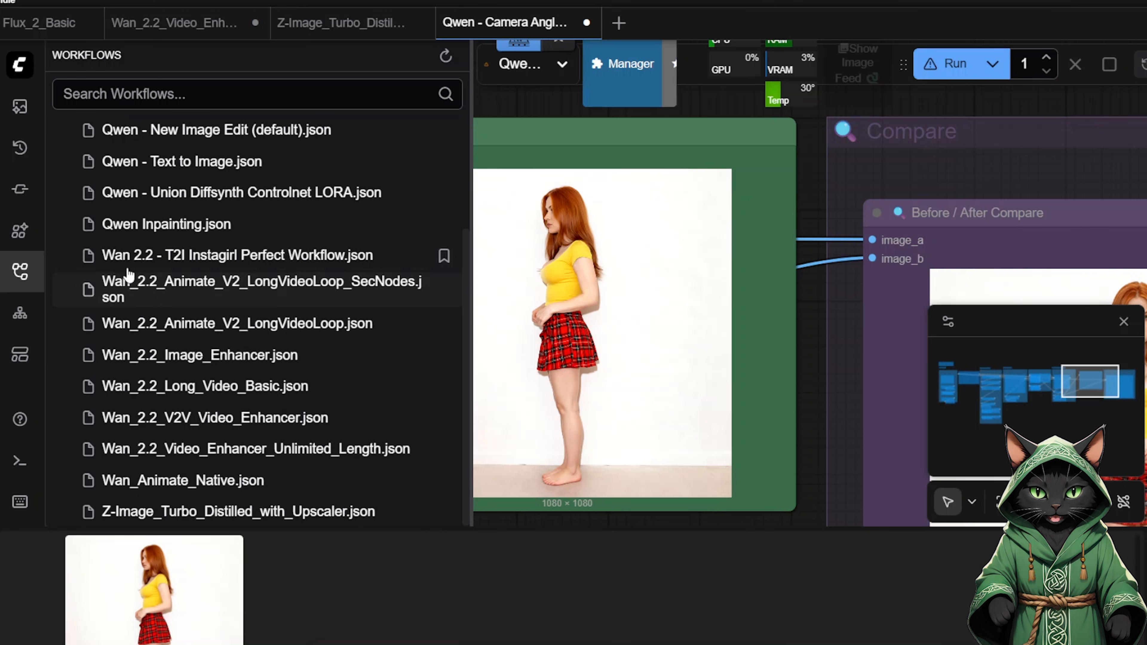
click(237, 255)
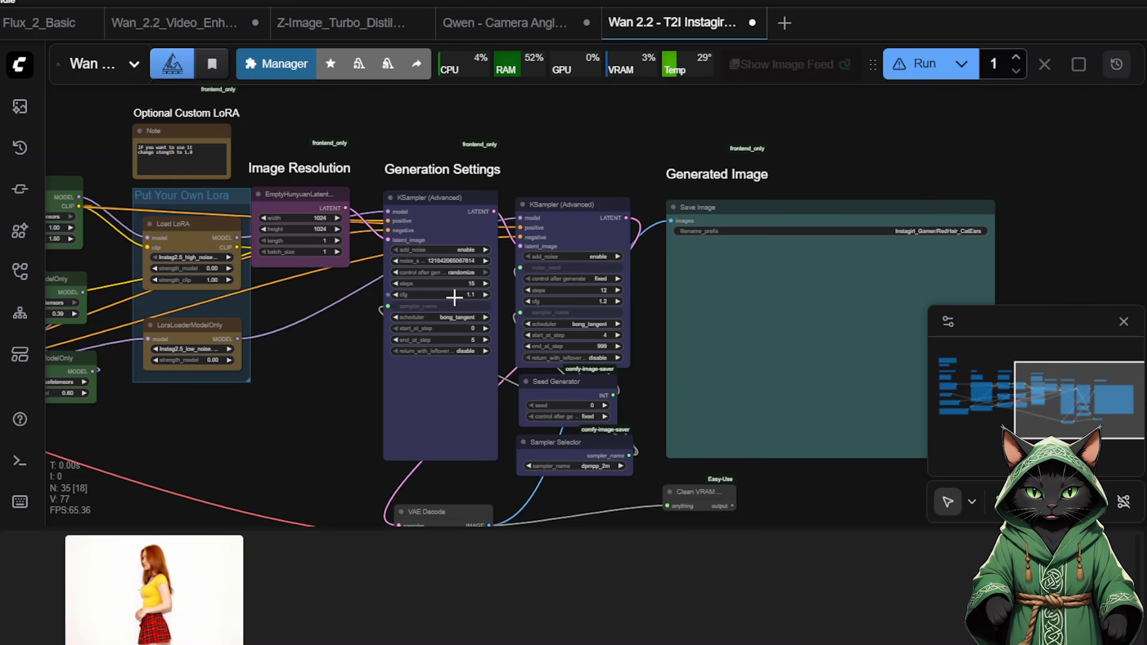
- Run the Instagirl workflow to generate the red-haired gamer girl image
click(924, 64)
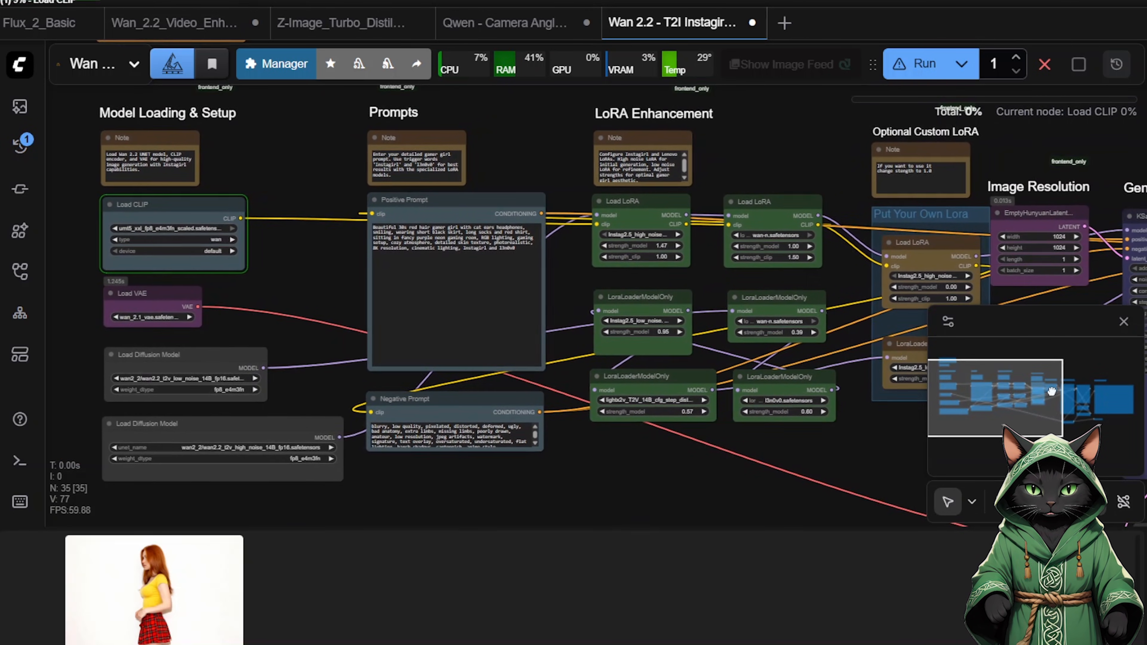
click(921, 63)
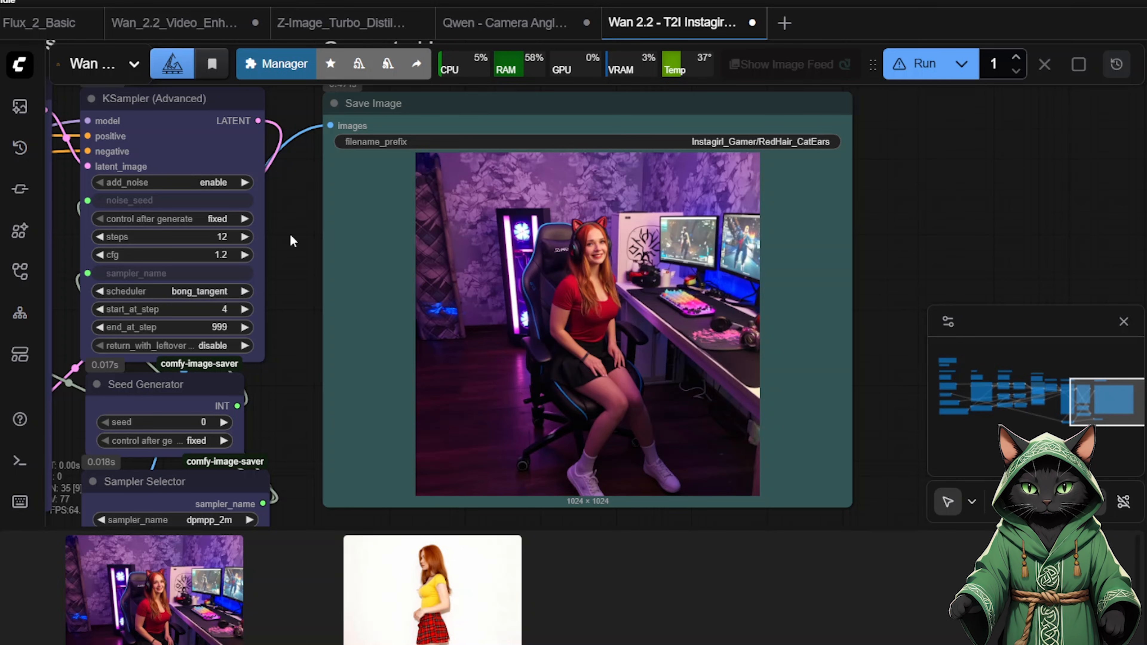
click(924, 64)
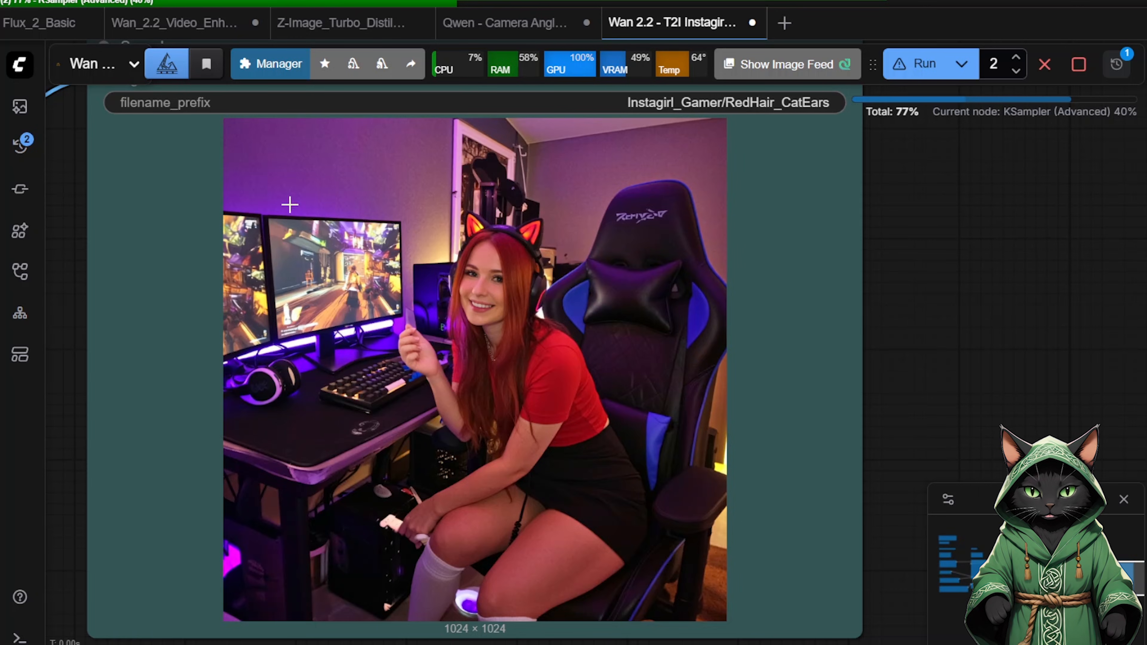
mouse_move(778, 425)
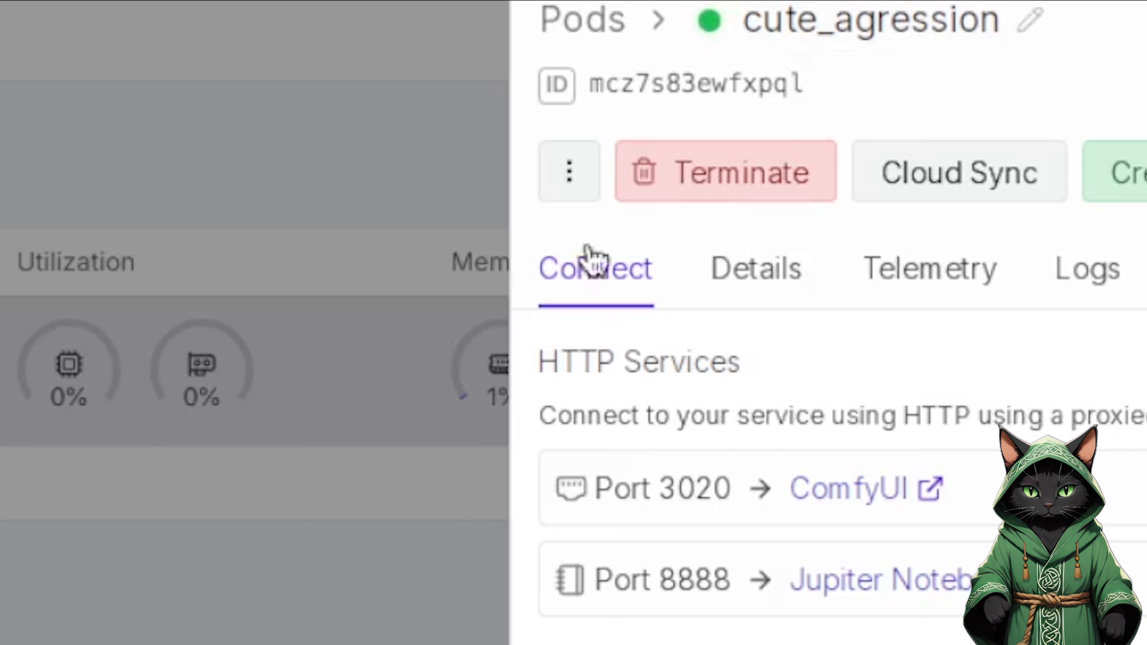
mouse_move(827, 198)
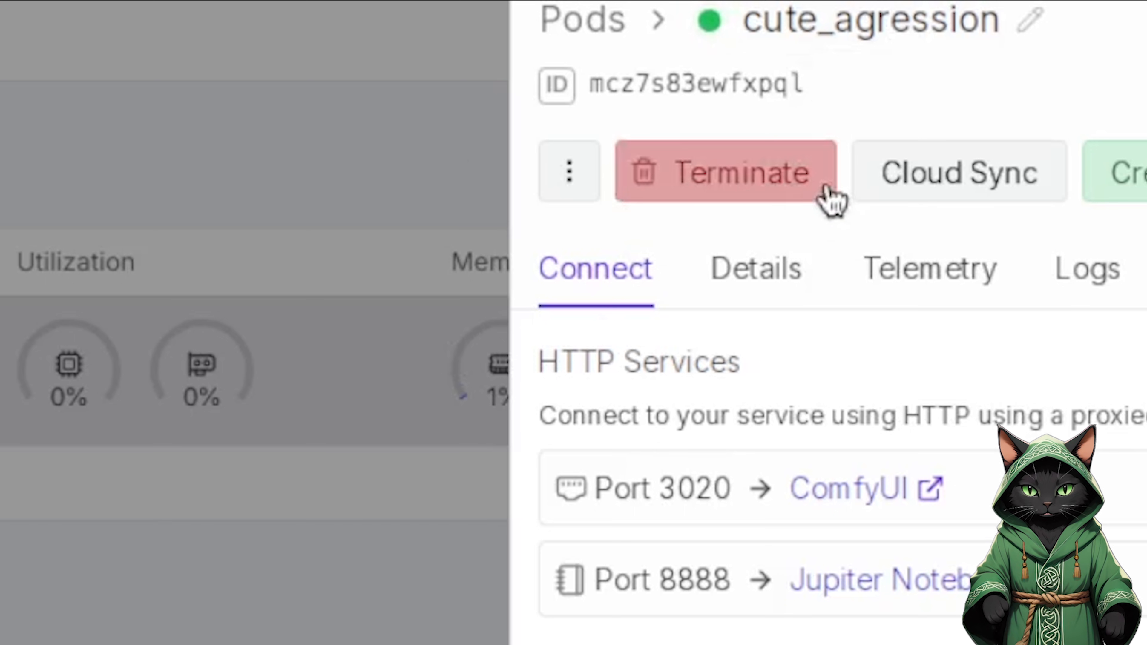
mouse_move(739, 201)
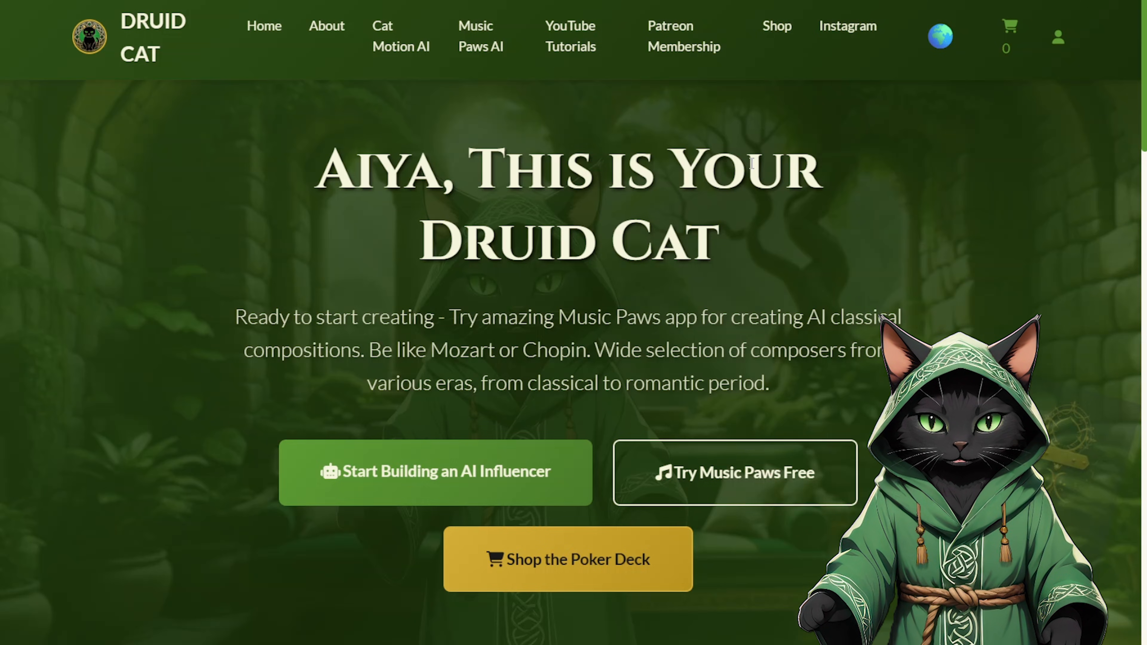
- Go to the Shop page and then the Cat Motion AI workflow selection page
click(400, 36)
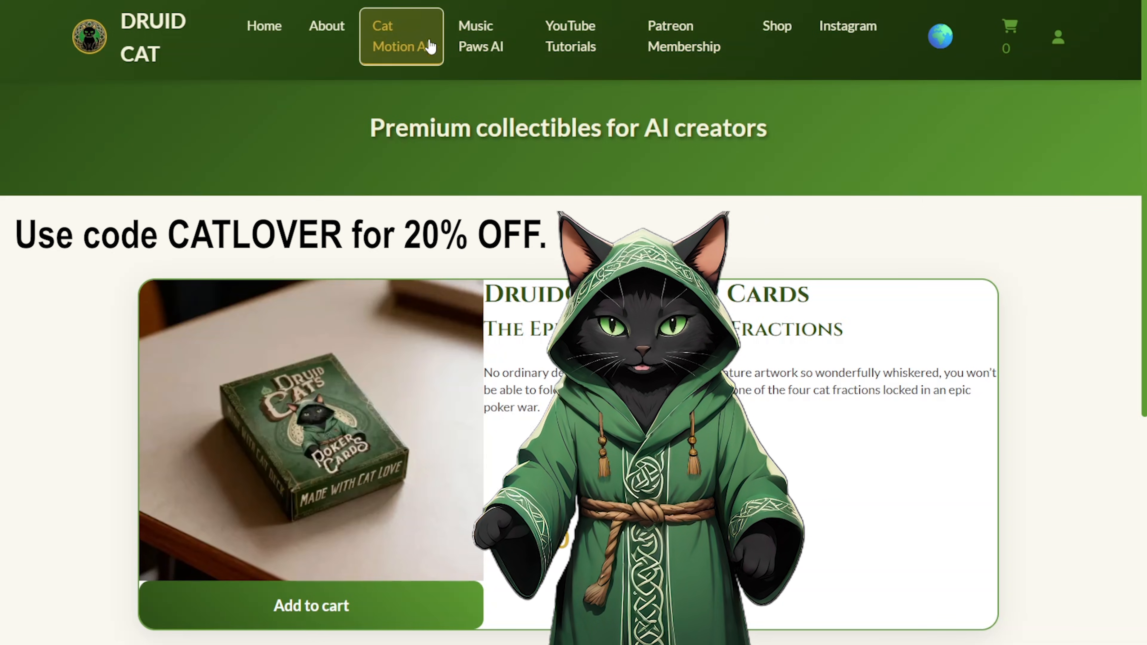
click(401, 36)
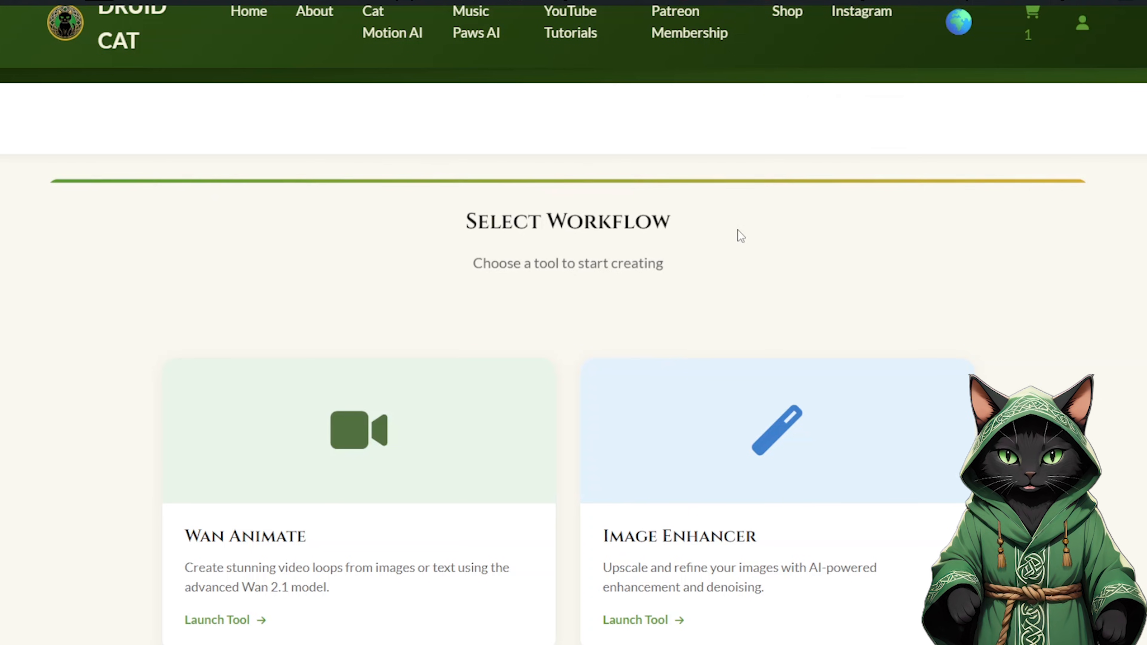
mouse_move(724, 224)
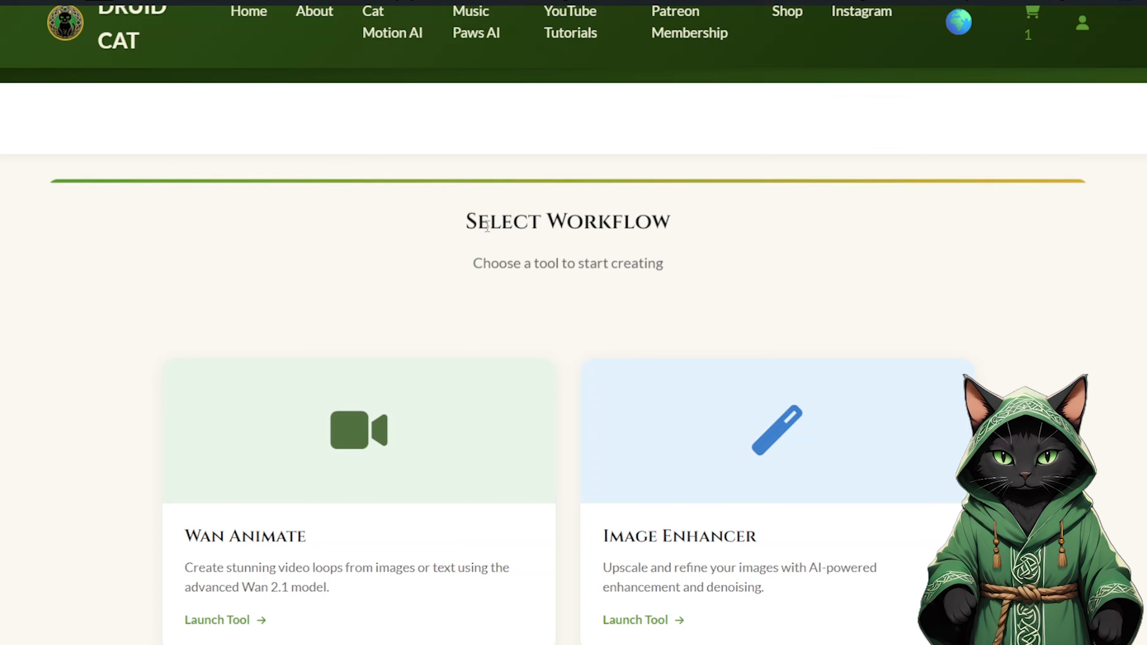
mouse_move(365, 232)
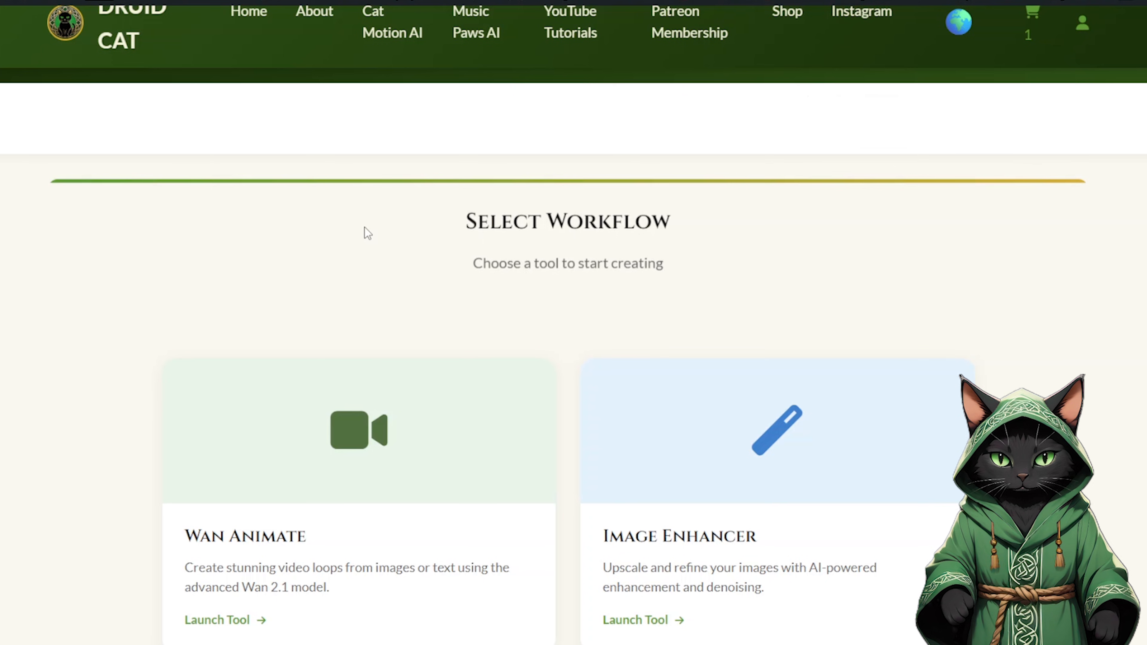